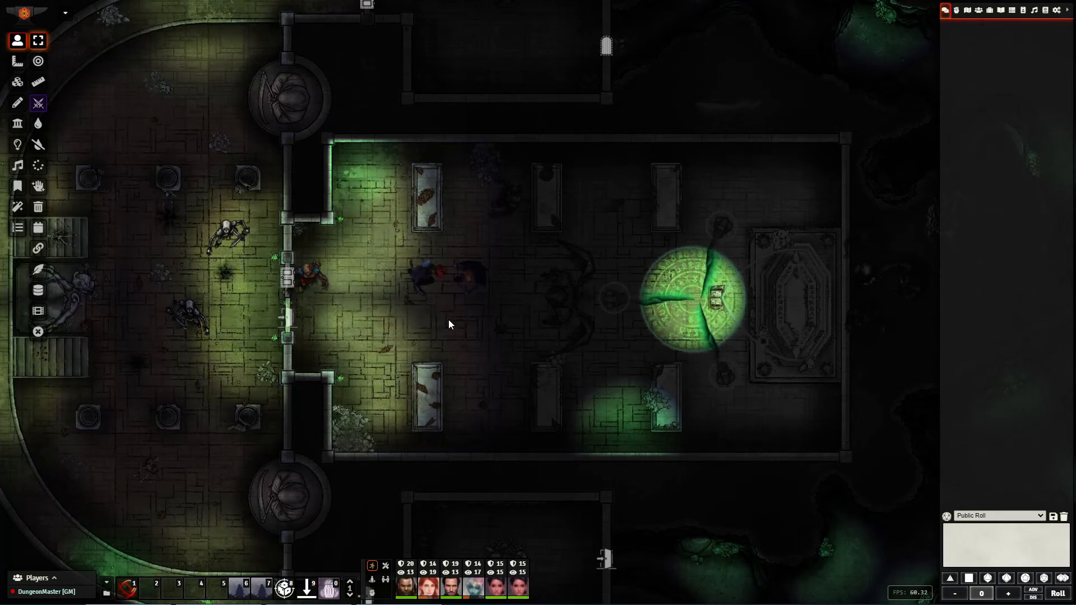
Select the bard's token, open her character sheet, and edit the Ring of Spell Storing
left_click(467, 278)
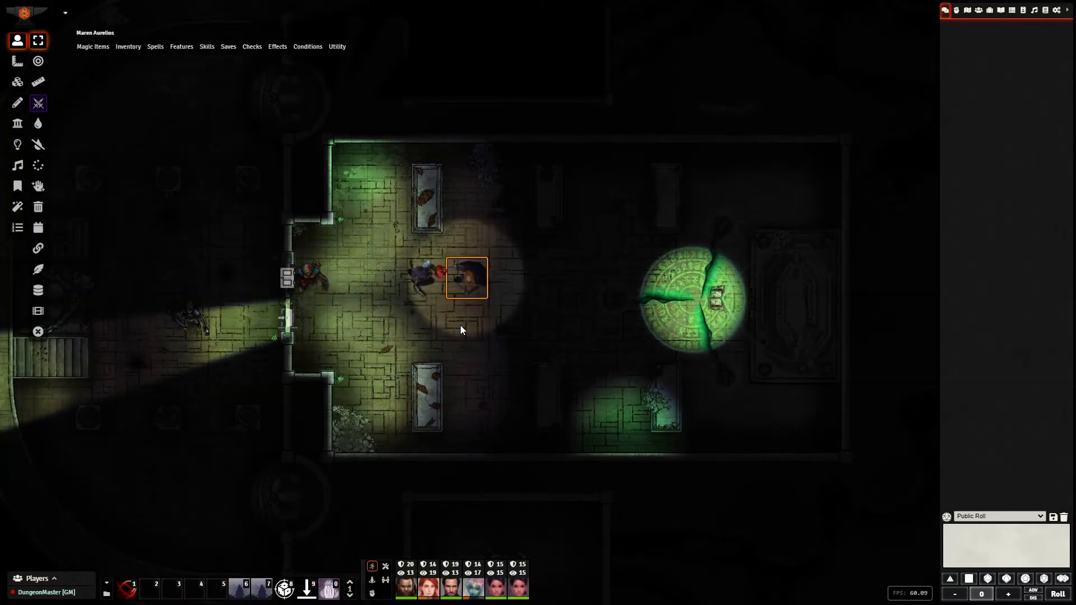
mouse_move(472, 286)
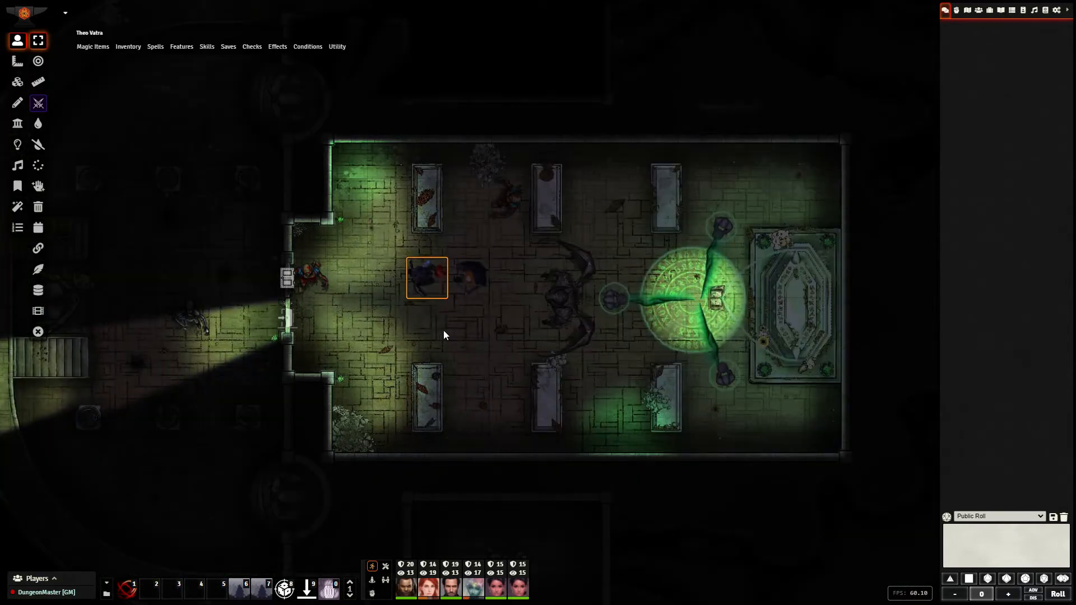
mouse_move(425, 282)
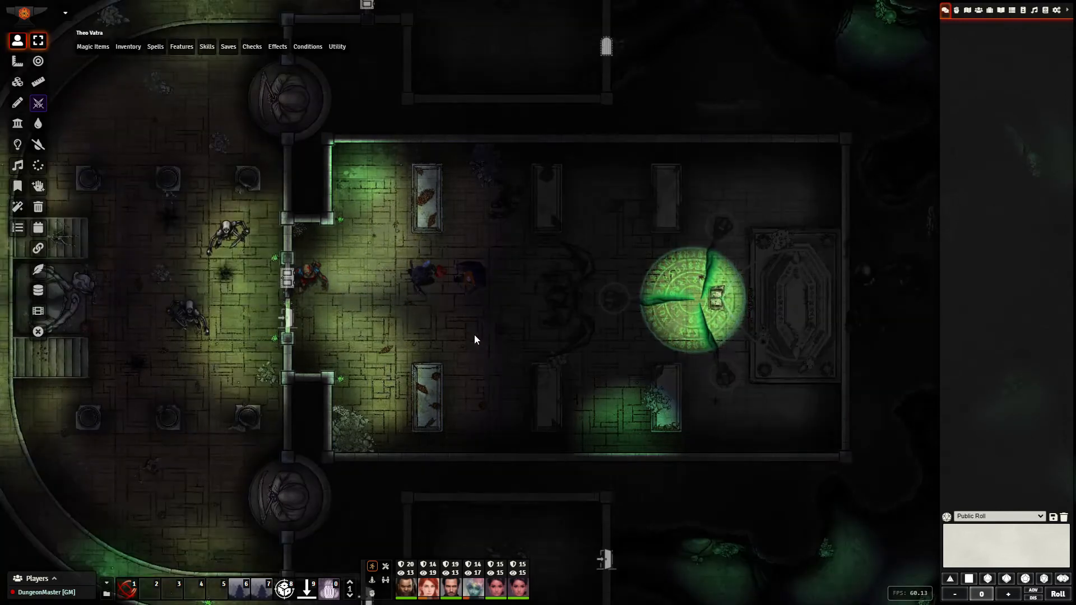
left_click(467, 281)
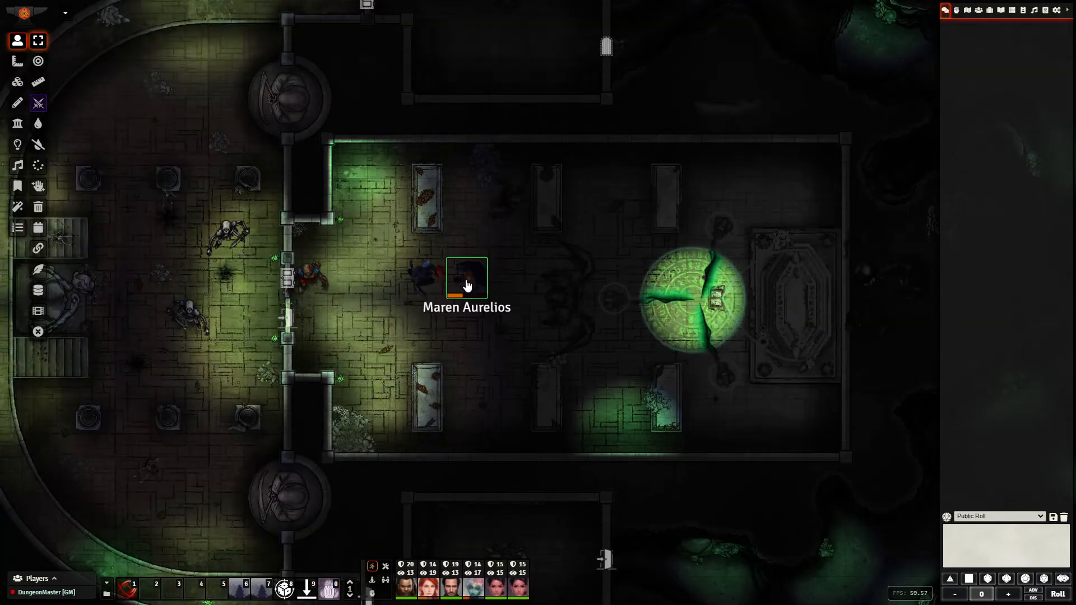
double_click(466, 279)
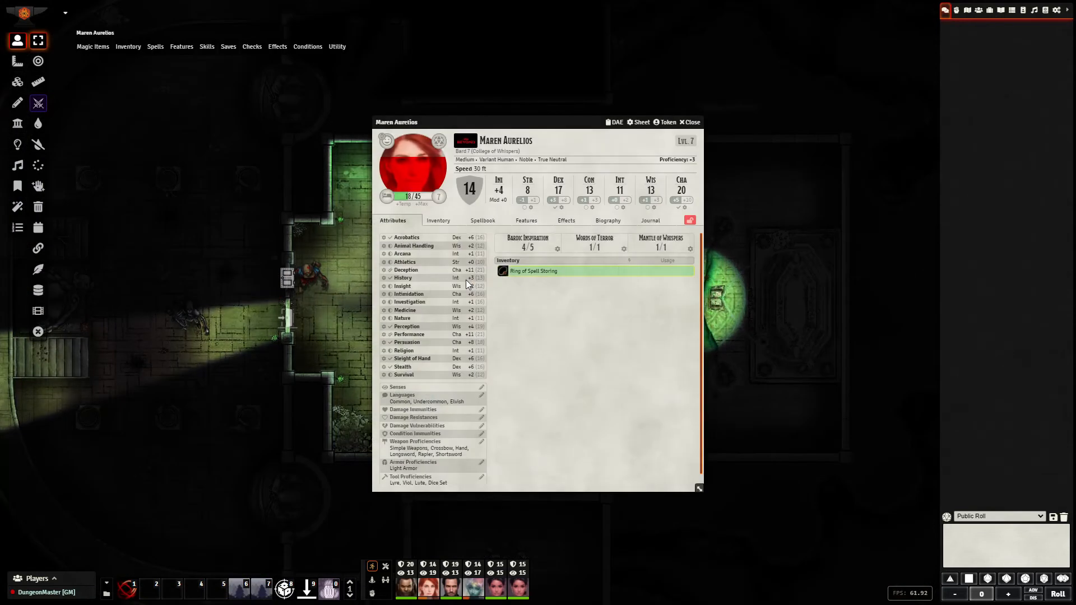
mouse_move(531, 124)
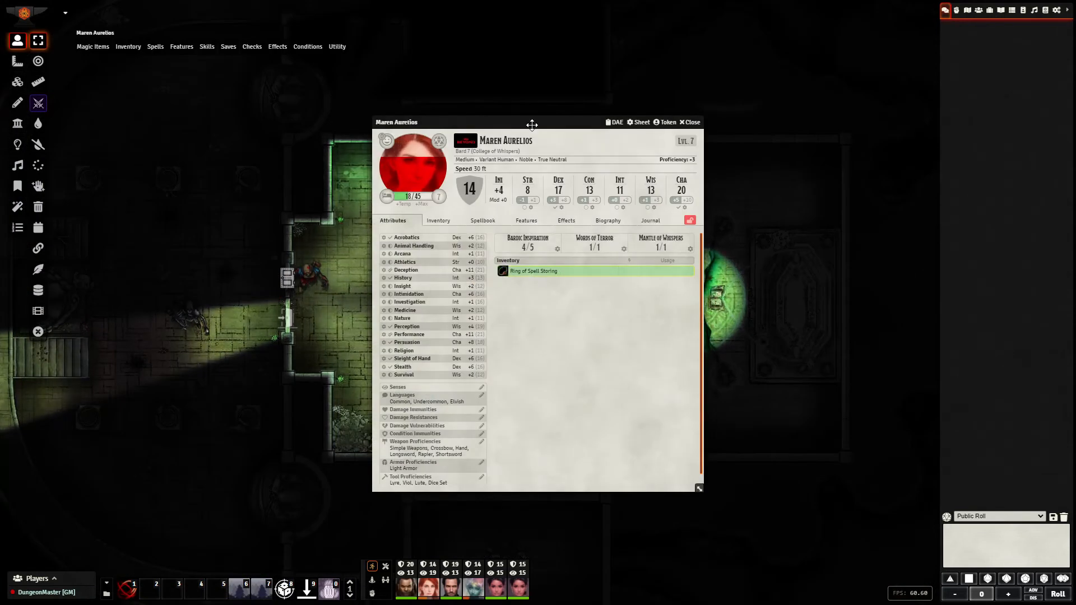
right_click(531, 271)
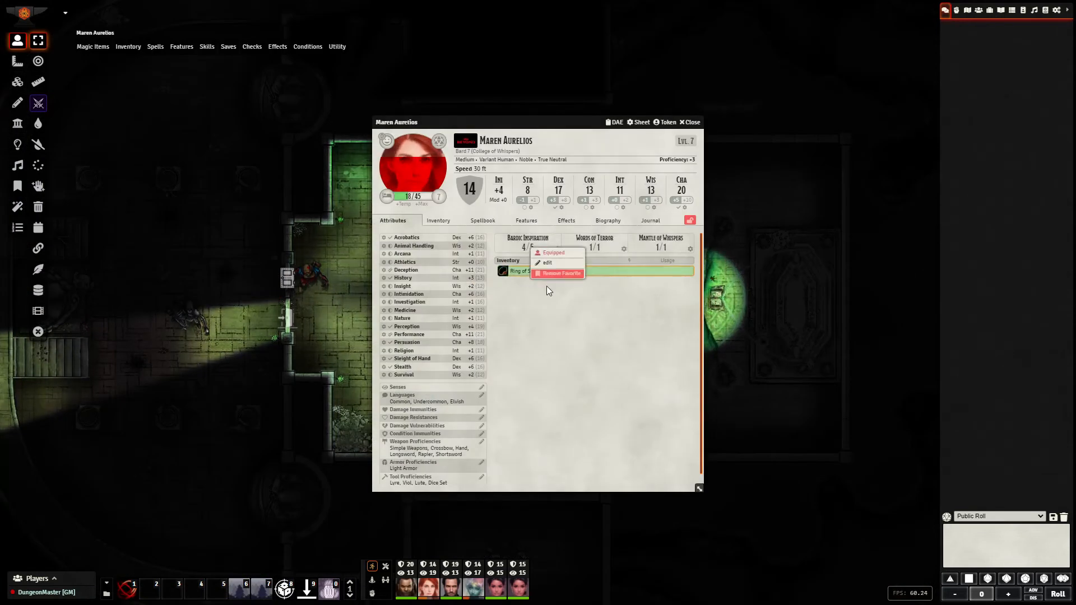
left_click(547, 262)
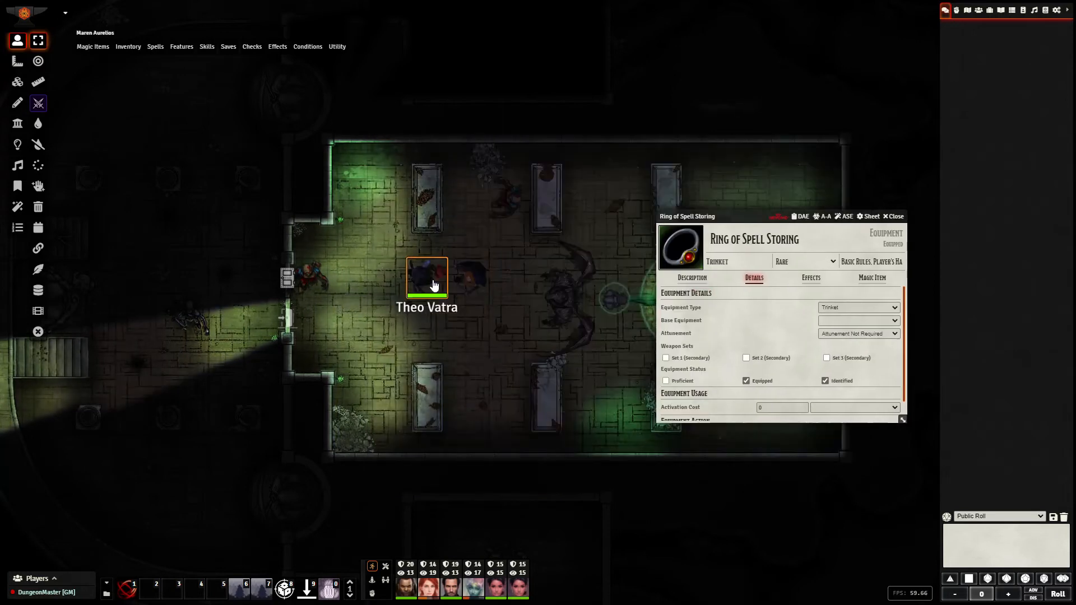
Open the Staff of Defence item sheet from the sorcerer's sheet and move it left
left_click(425, 280)
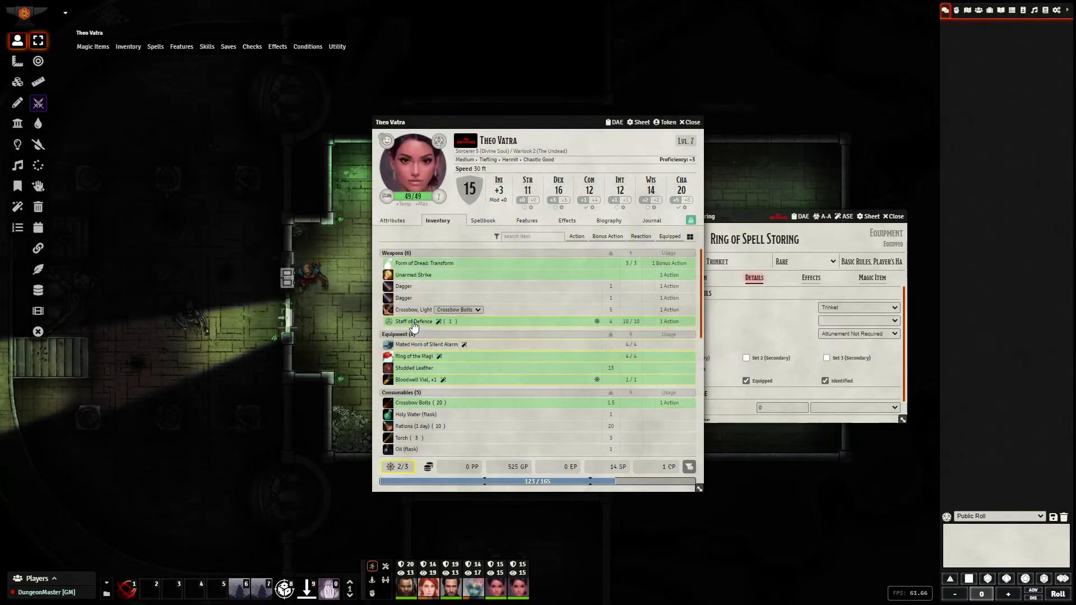
left_click(415, 322)
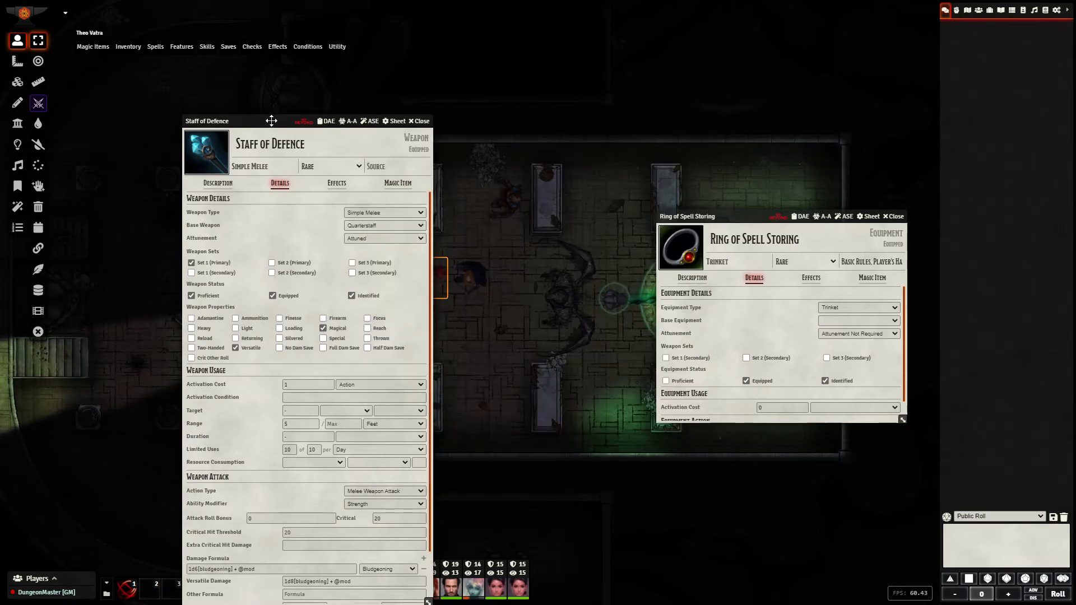
left_click_drag(271, 121, 175, 77)
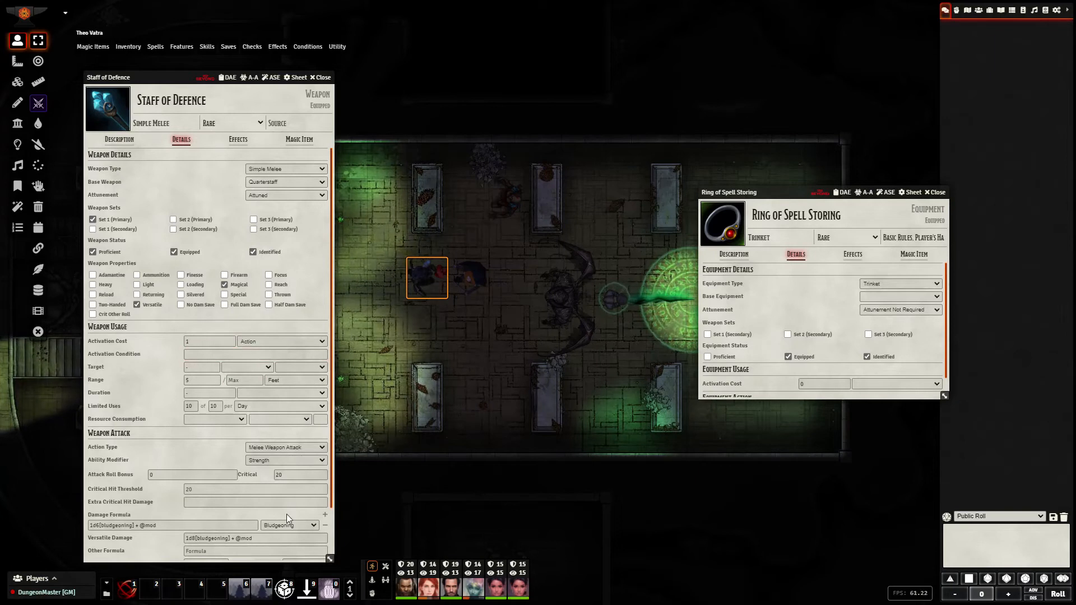
Switch the ring's equipment type to Light Armor, revert to Trinket, and minimise the staff sheet
left_click(171, 525)
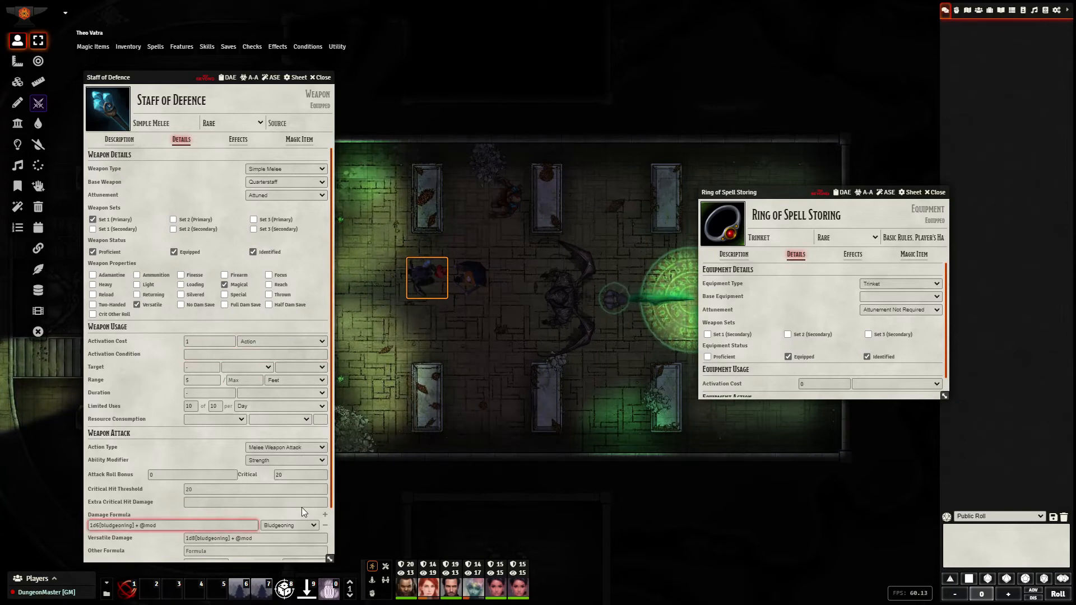
scroll("down", 3)
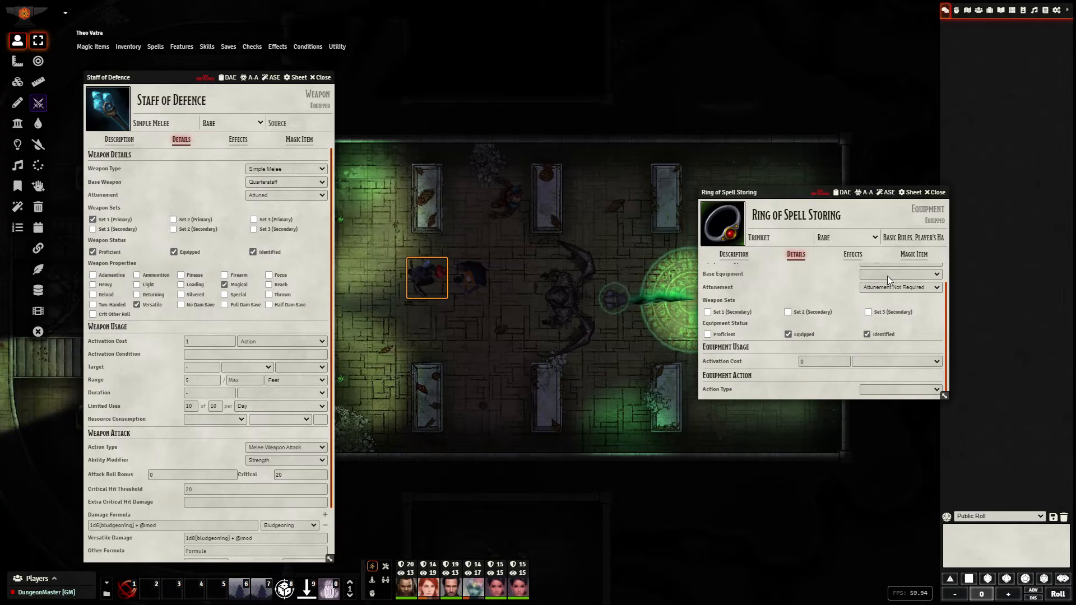
left_click(900, 283)
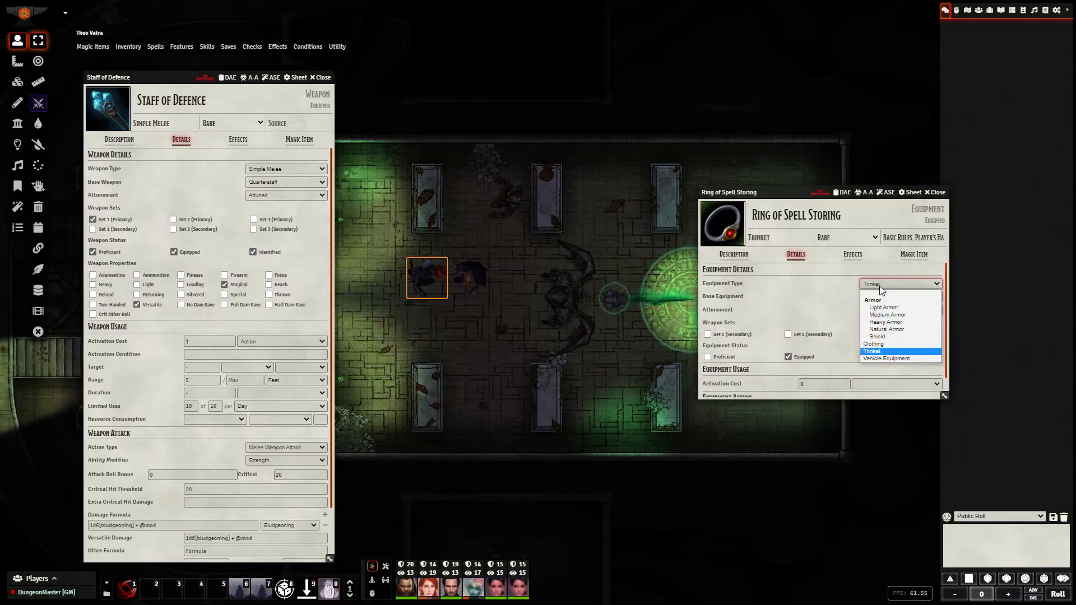
mouse_move(885, 322)
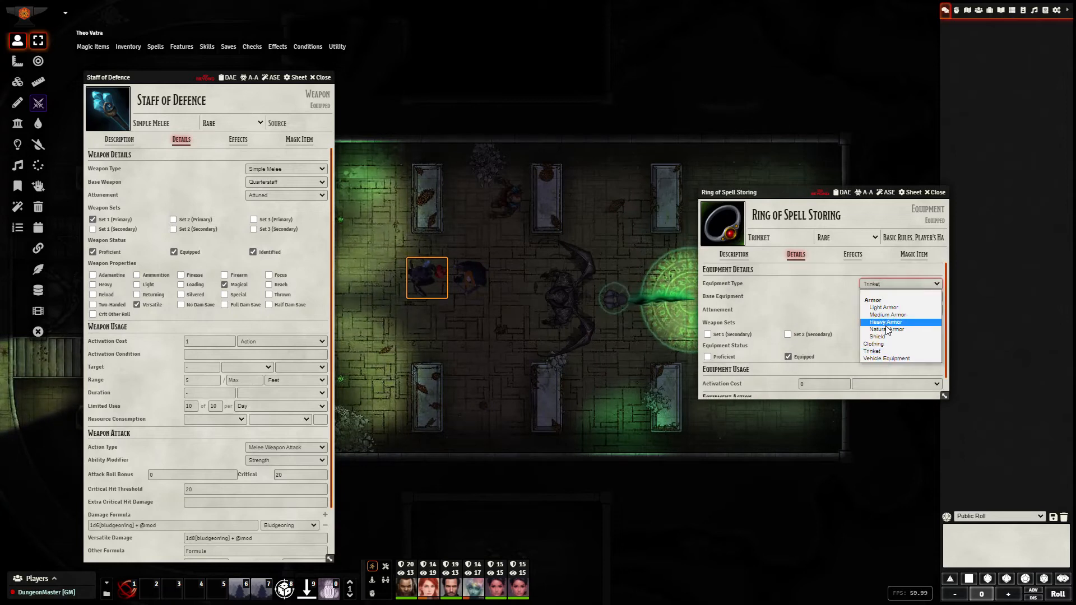
mouse_move(907, 332)
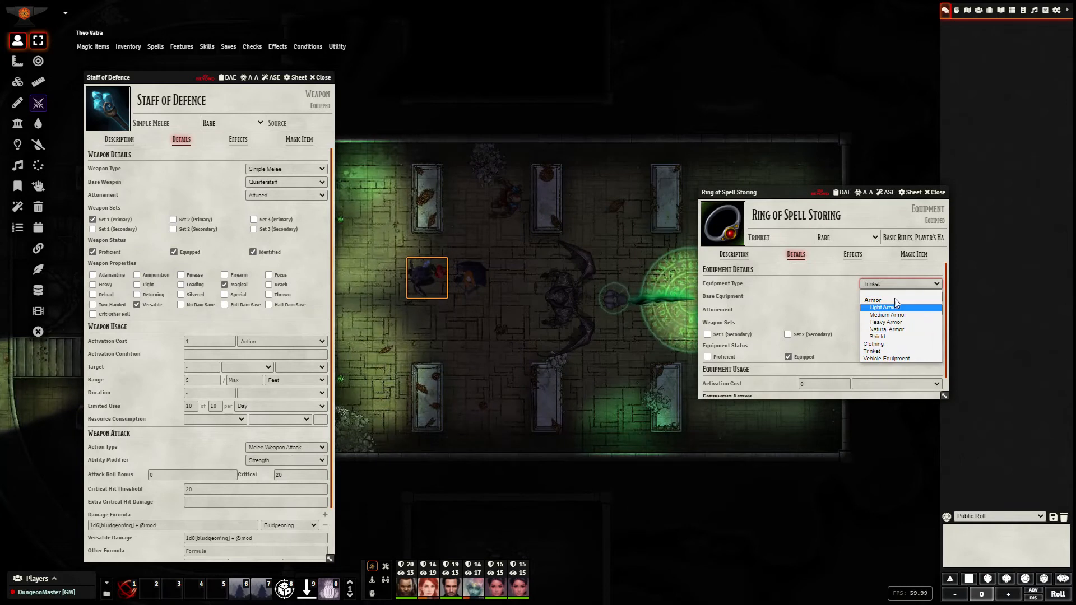
left_click(872, 350)
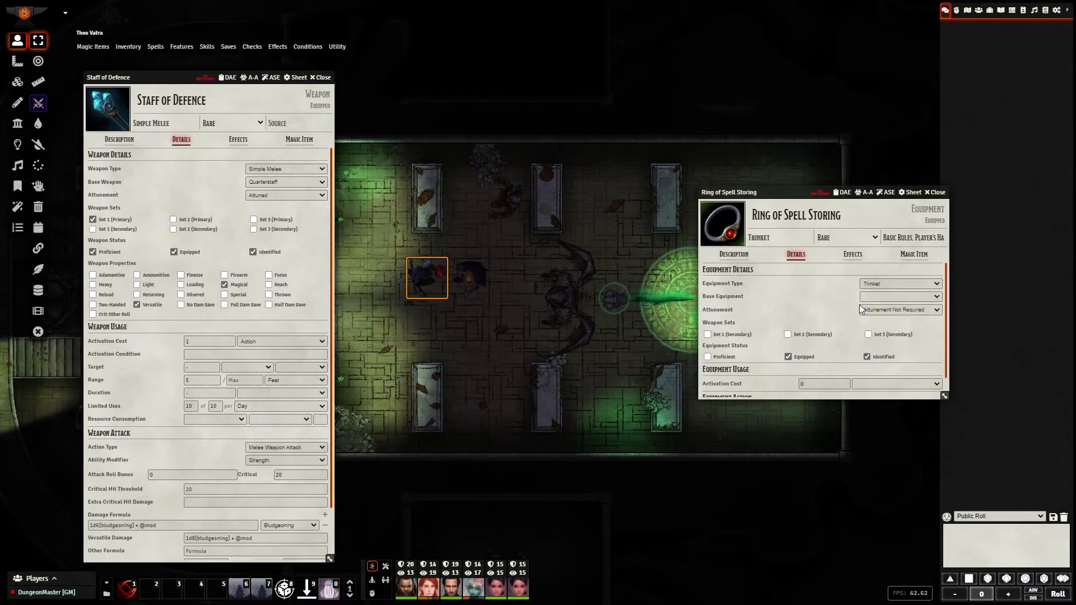
left_click(901, 284)
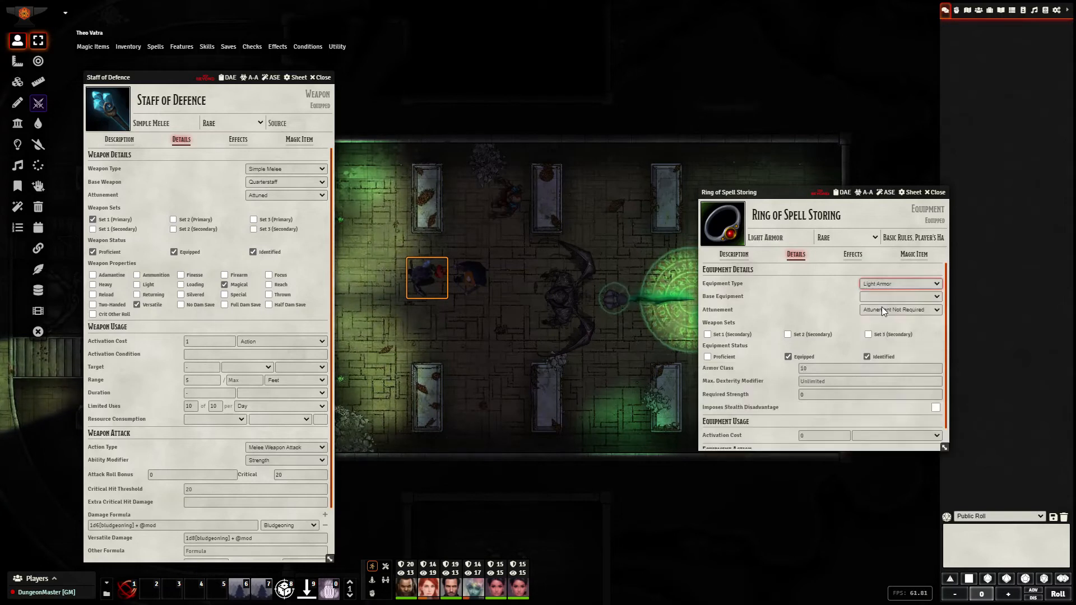
left_click(900, 283)
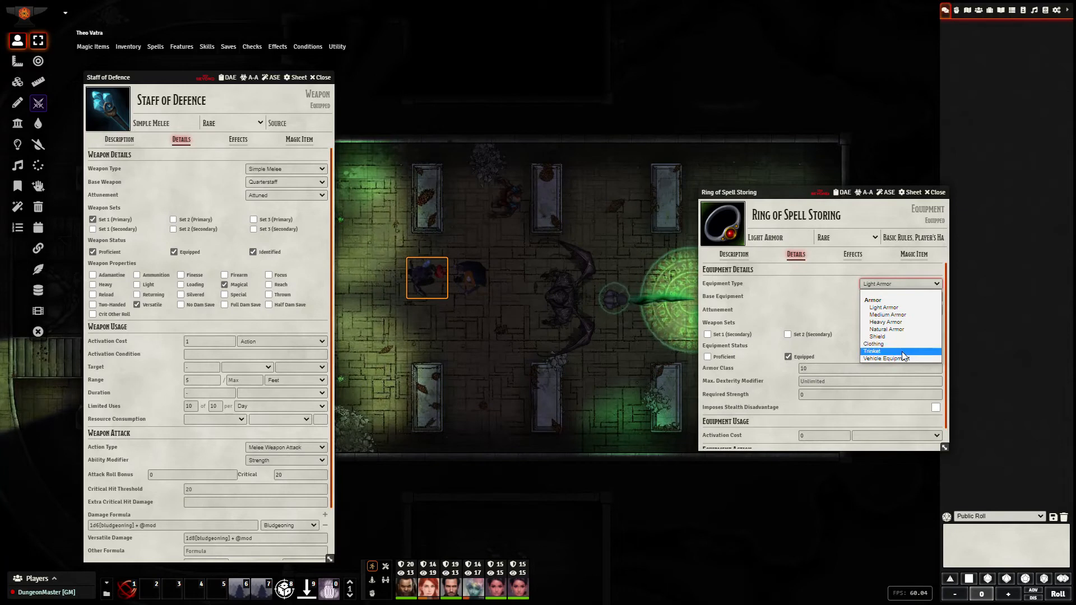
left_click(872, 350)
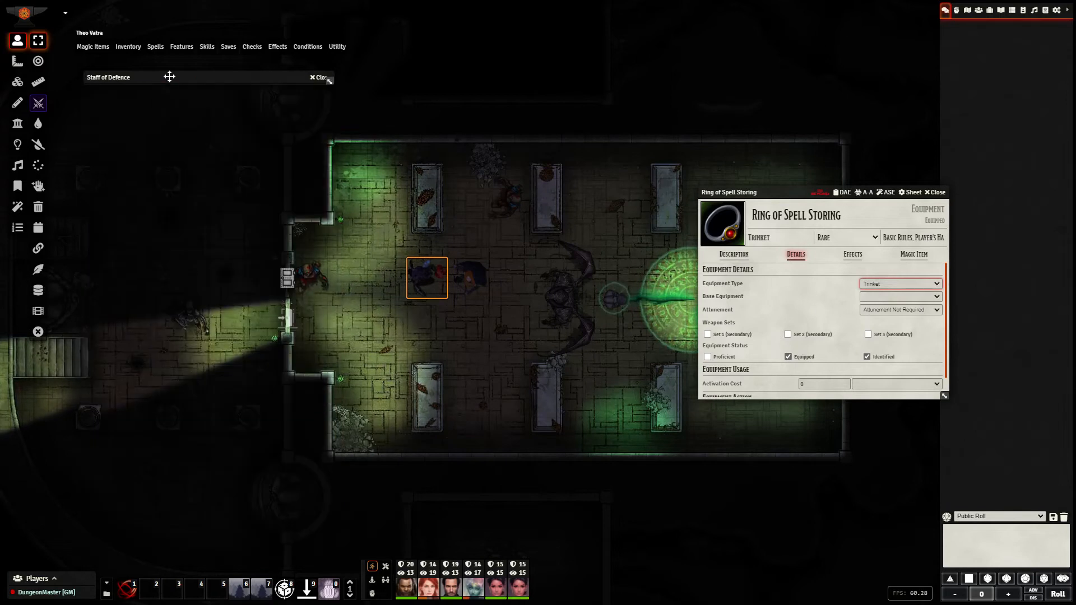
Move the collapsed staff sheet aside, toggle the ring sheet, and show sorcerer magic items
left_click_drag(170, 77, 187, 306)
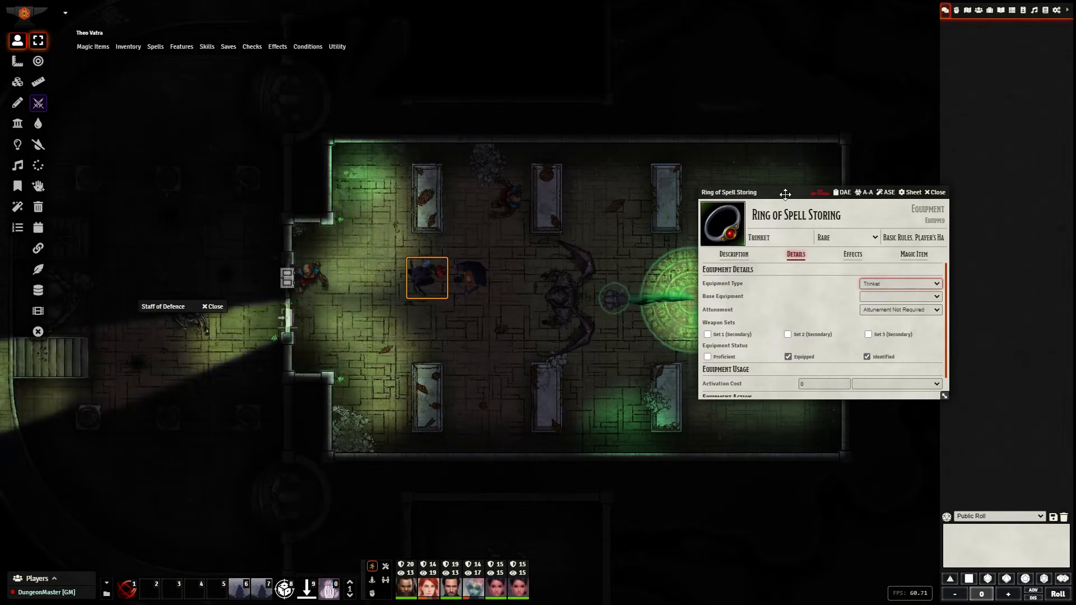
left_click(936, 192)
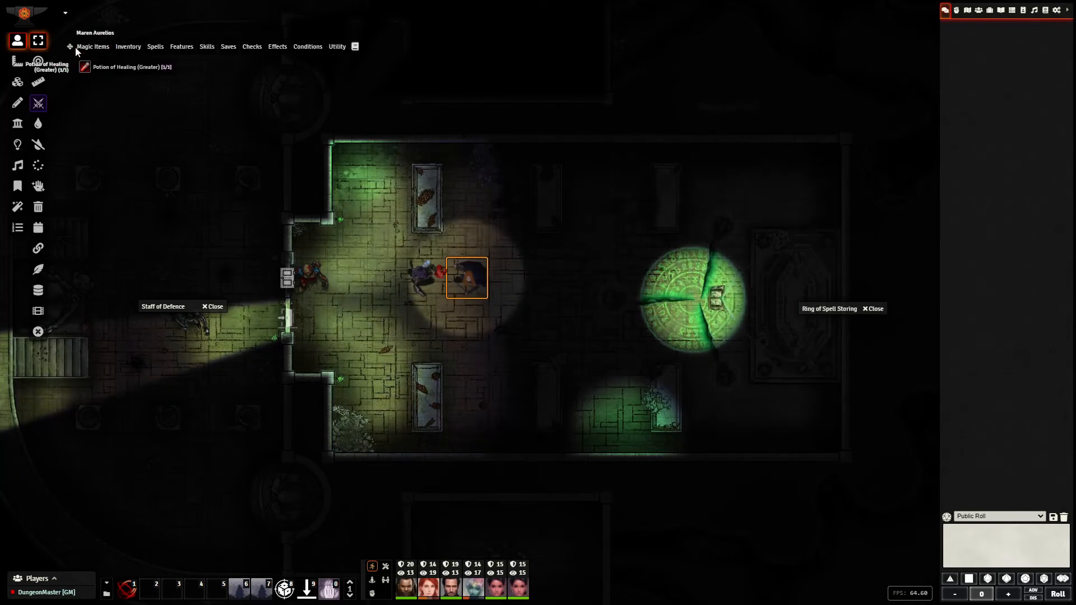
mouse_move(445, 285)
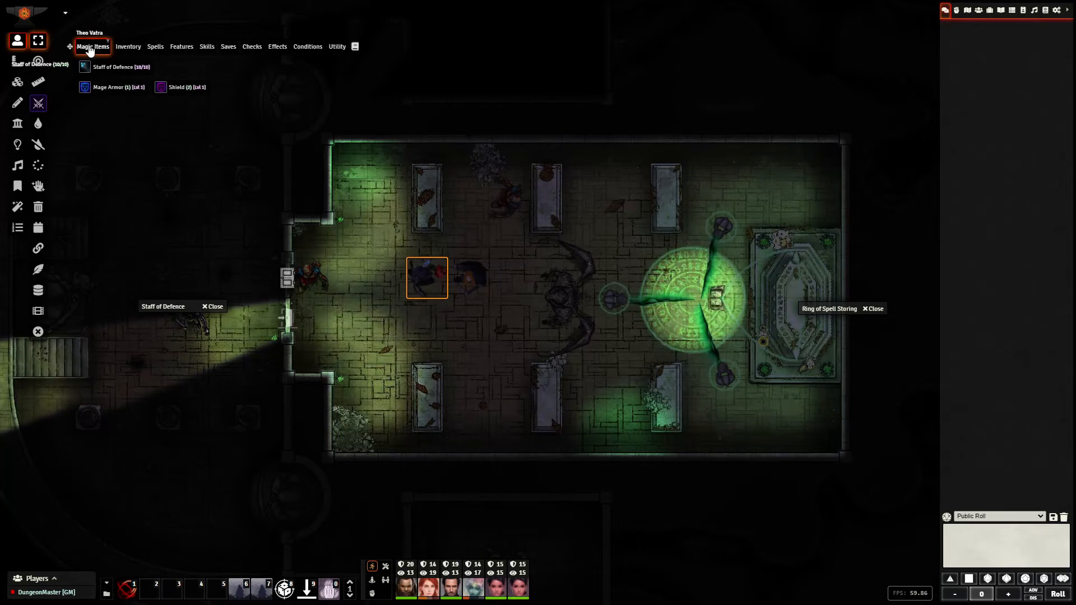
left_click(176, 87)
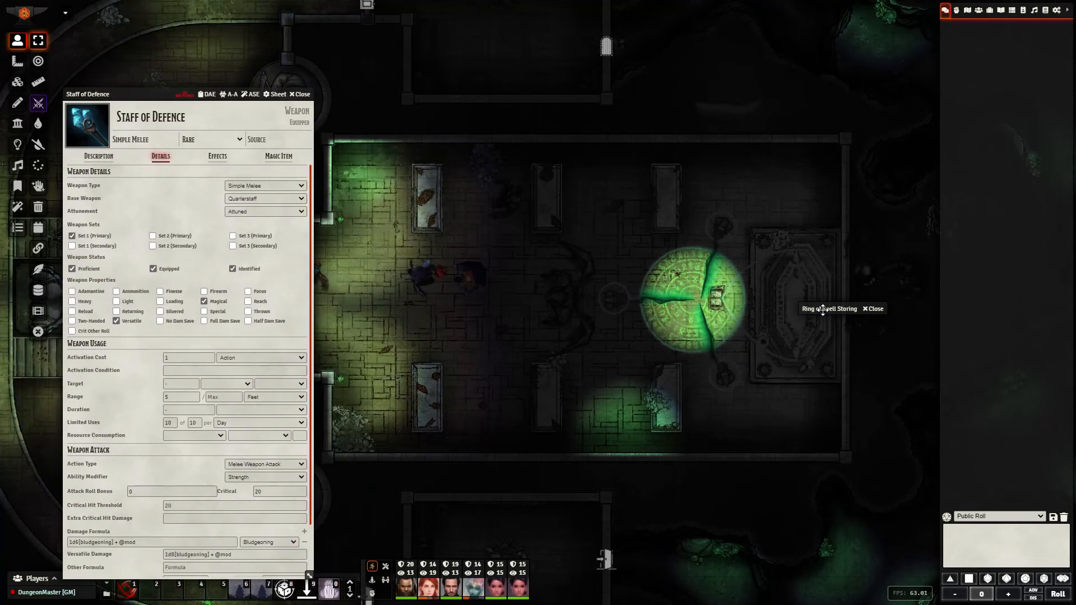
left_click(829, 308)
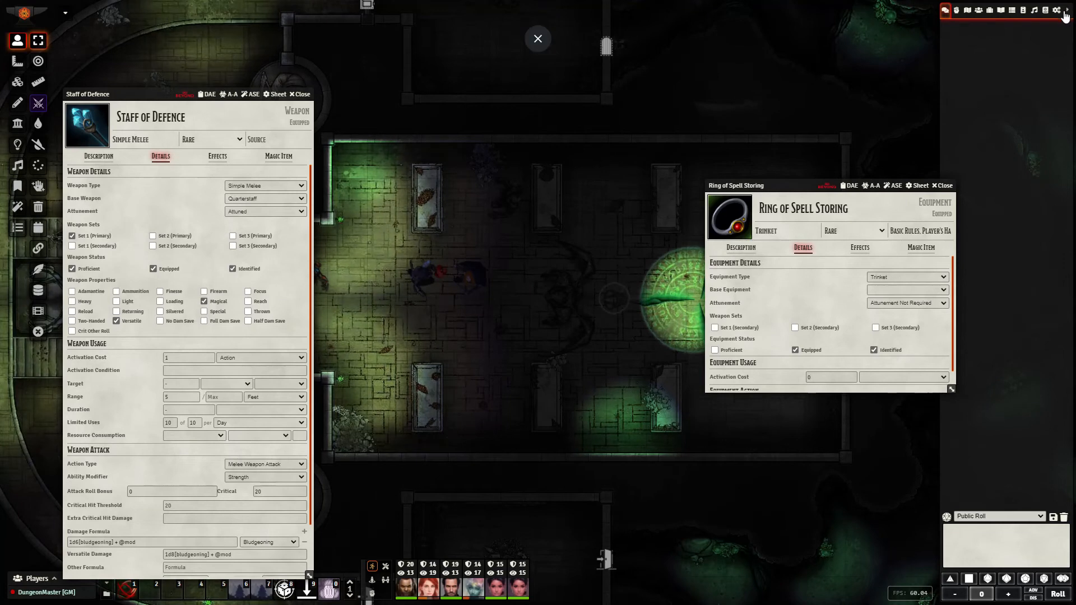
Browse installed modules filtered by 'token' and 'hot', then select two character tokens
left_click(1058, 10)
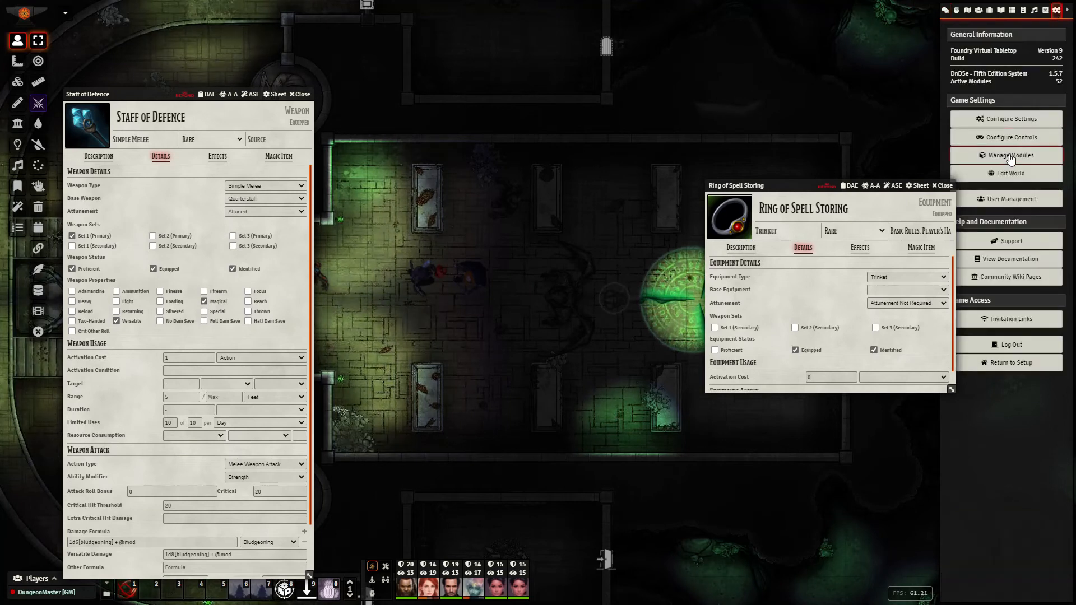
left_click(1007, 156)
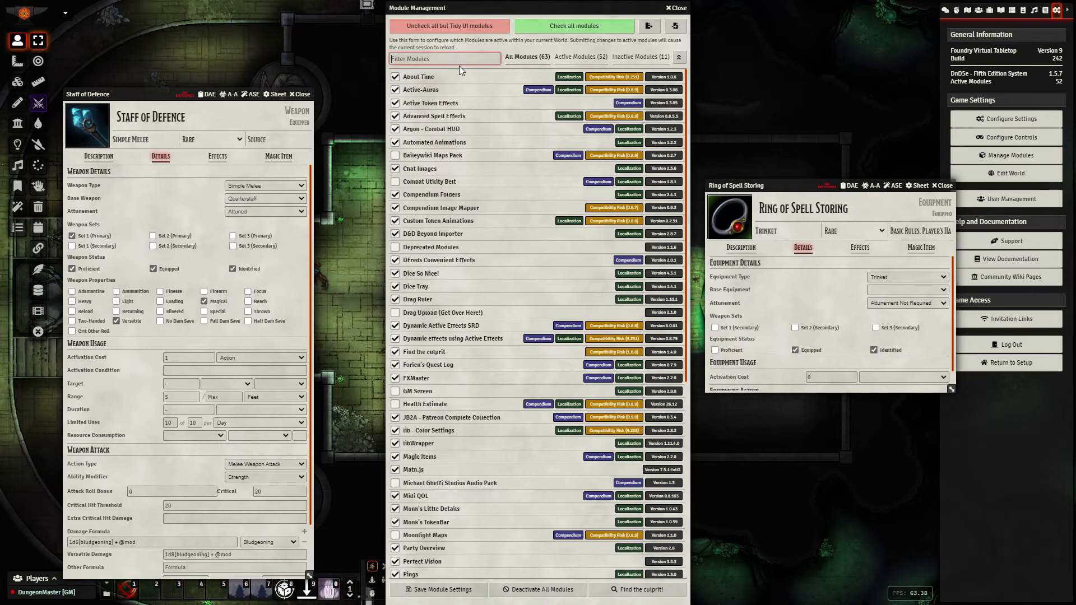
type("token")
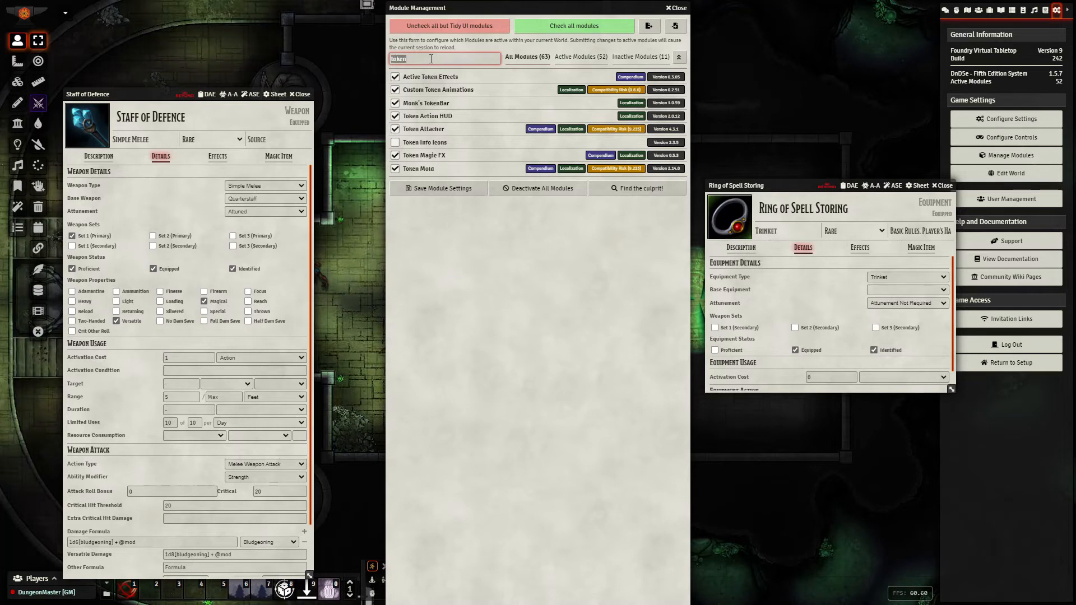
type("hot")
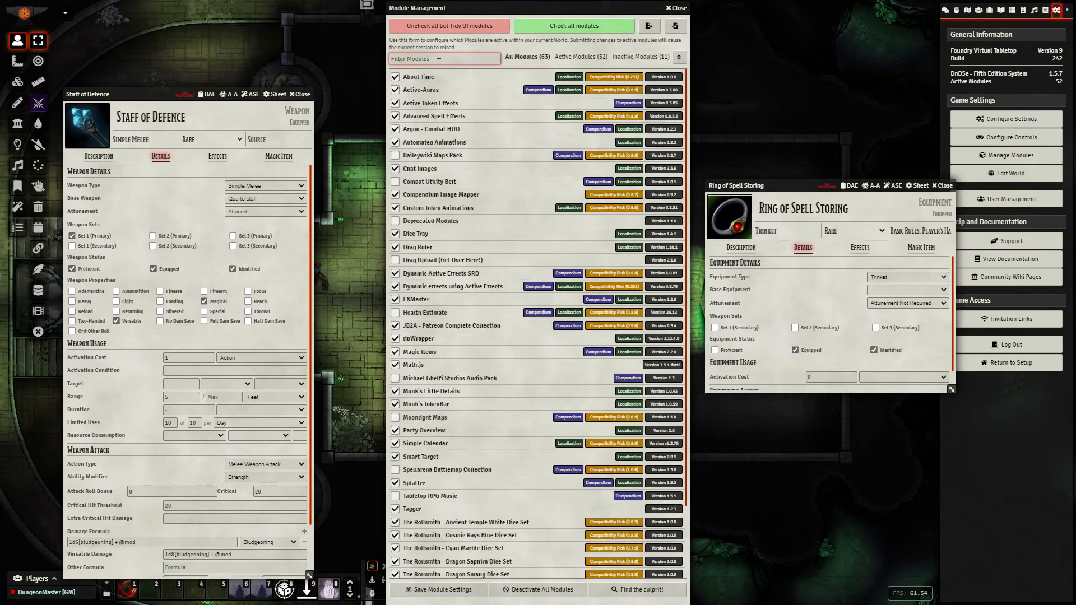
left_click(670, 10)
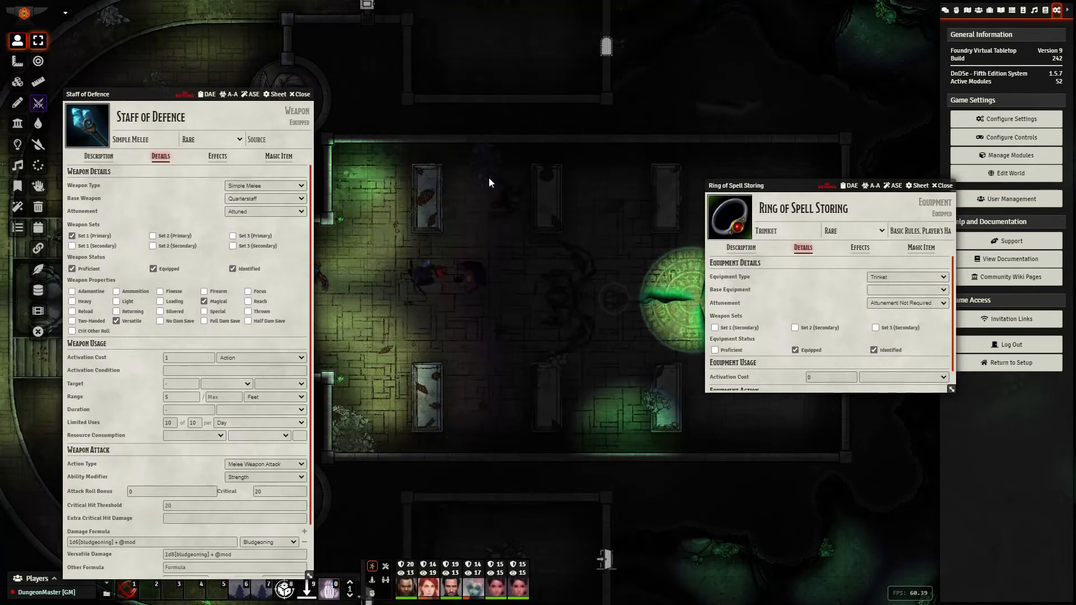
left_click(426, 277)
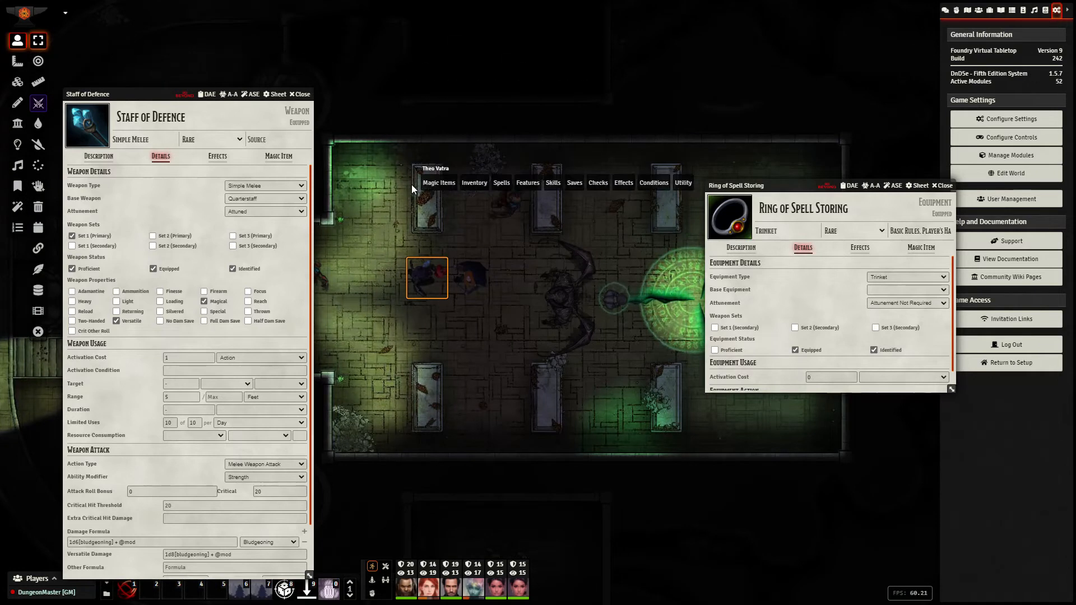
left_click(451, 170)
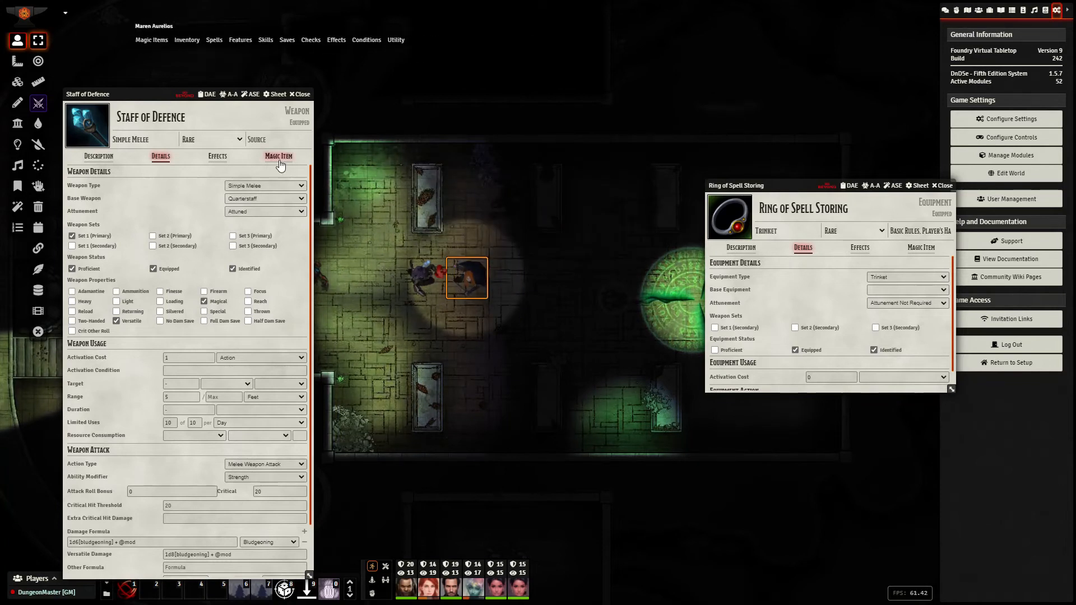
Show both sheets' Magic Item settings, keeping the staff's 1d4+2 Daily recharge
left_click(279, 157)
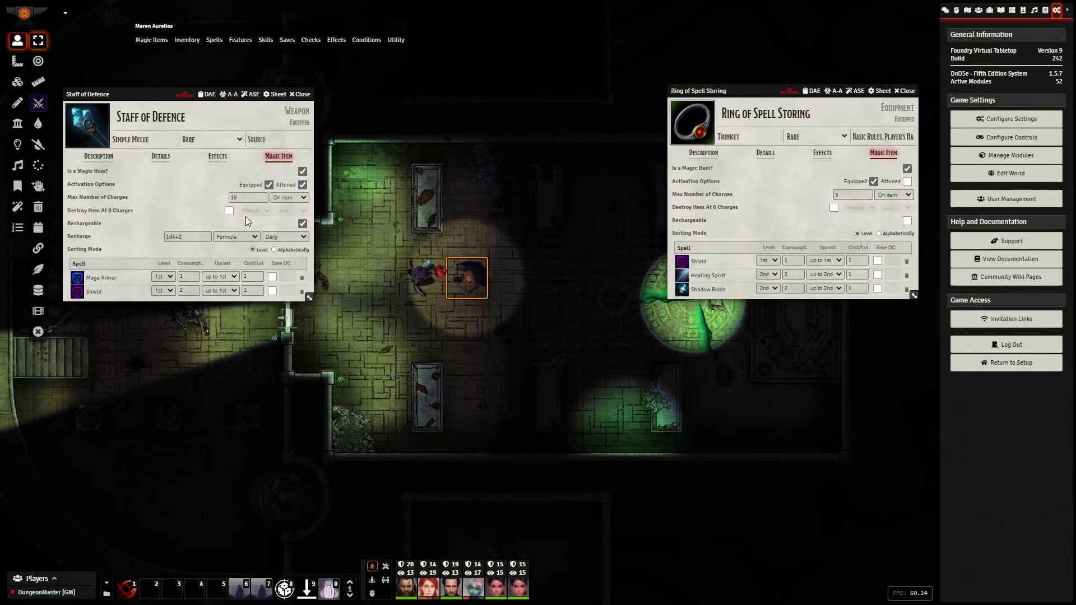
mouse_move(145, 228)
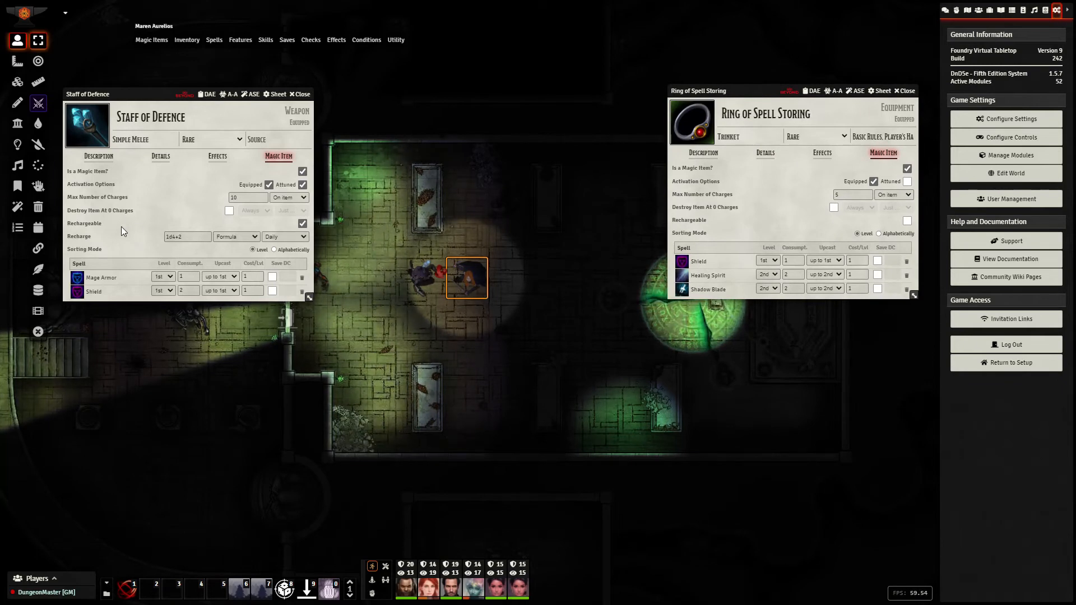
left_click(187, 237)
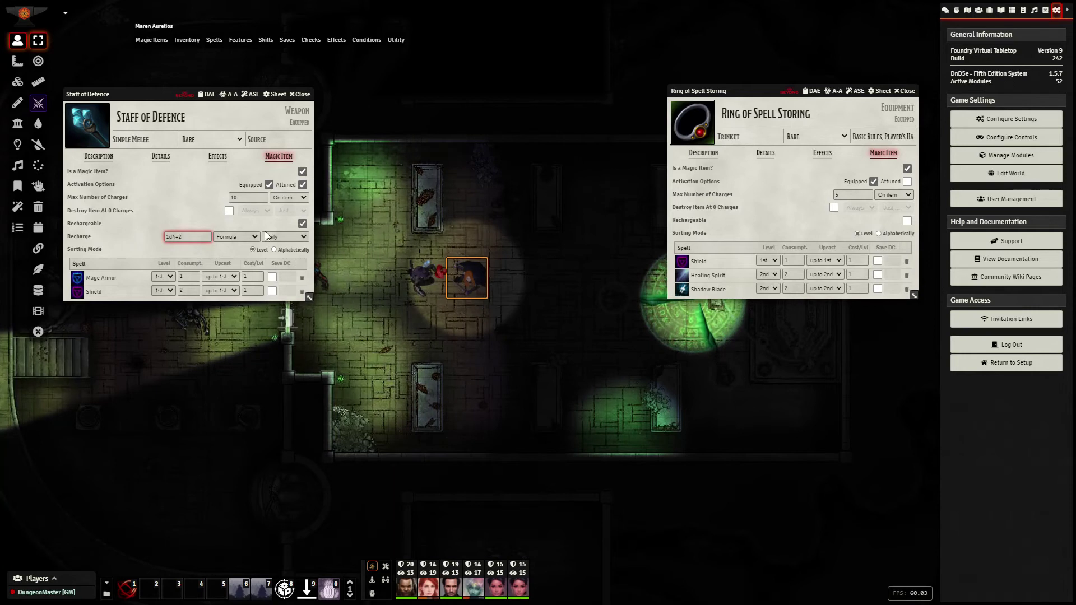
left_click(303, 225)
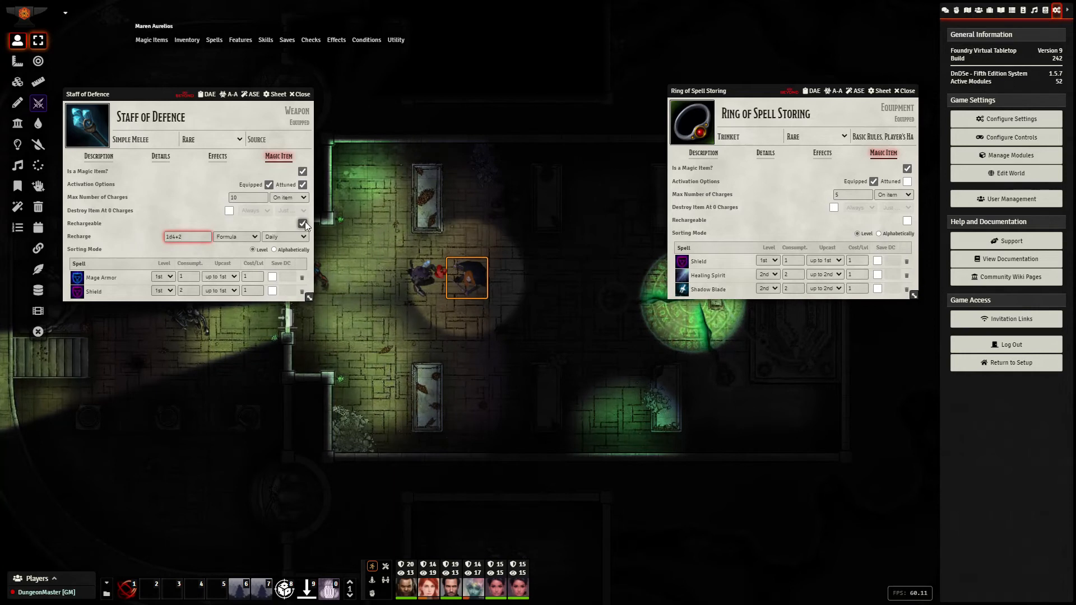
left_click(302, 223)
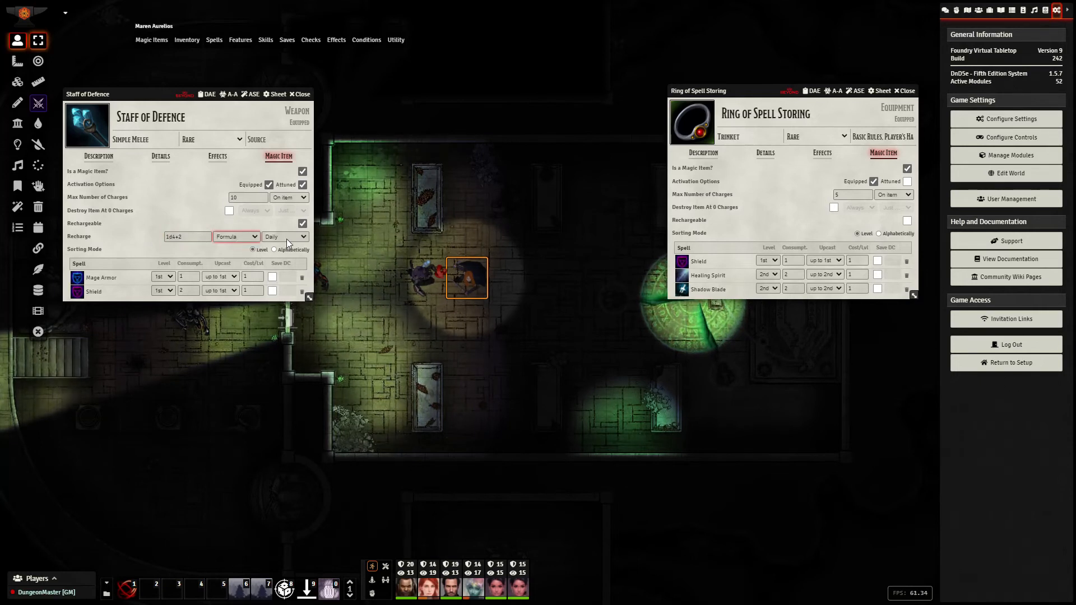
left_click(286, 236)
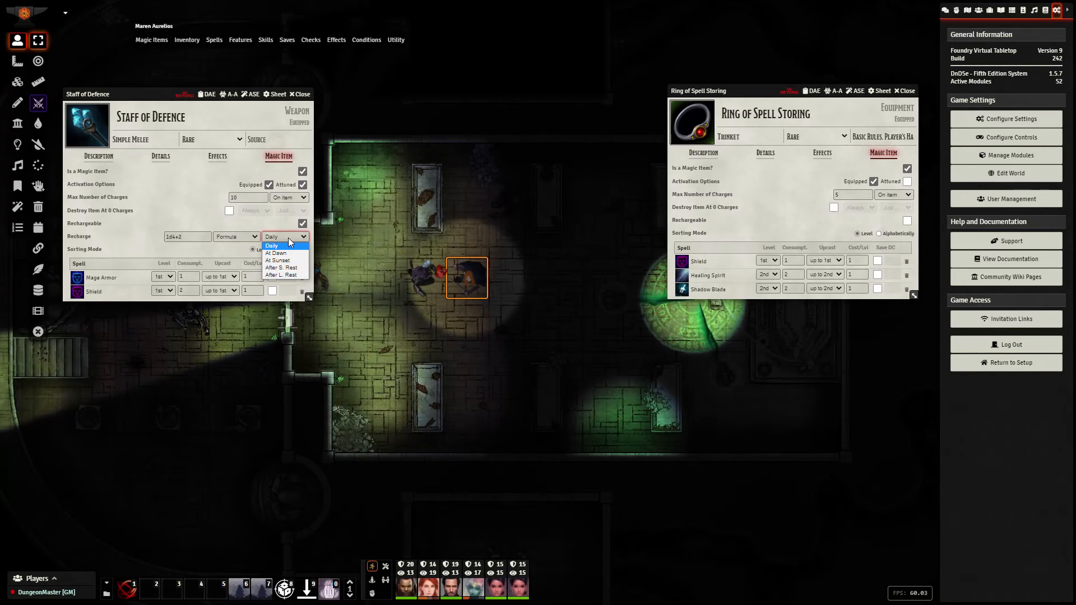
left_click(271, 246)
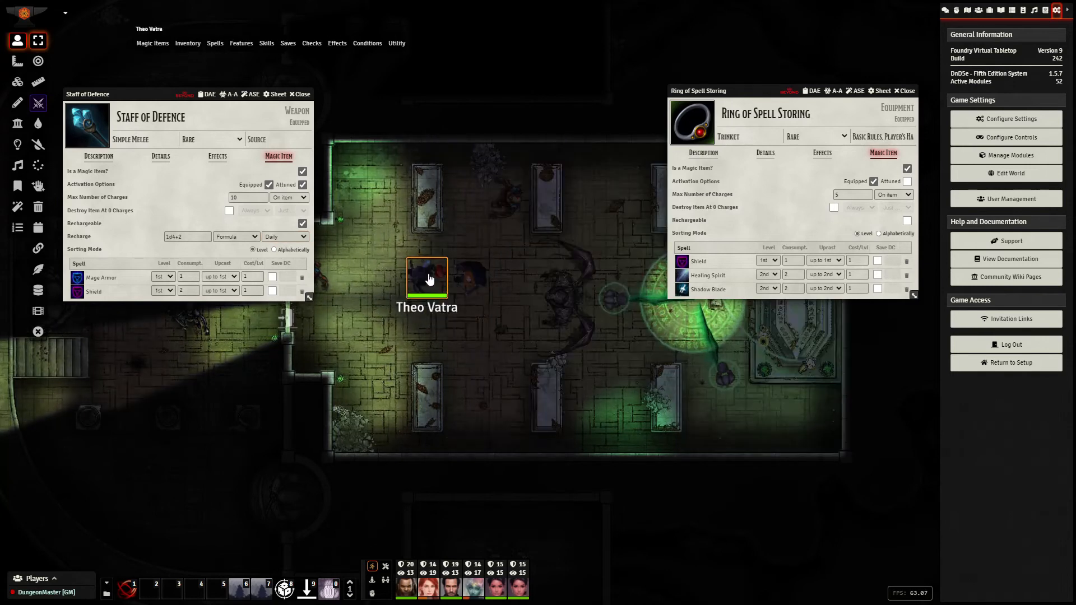
double_click(427, 278)
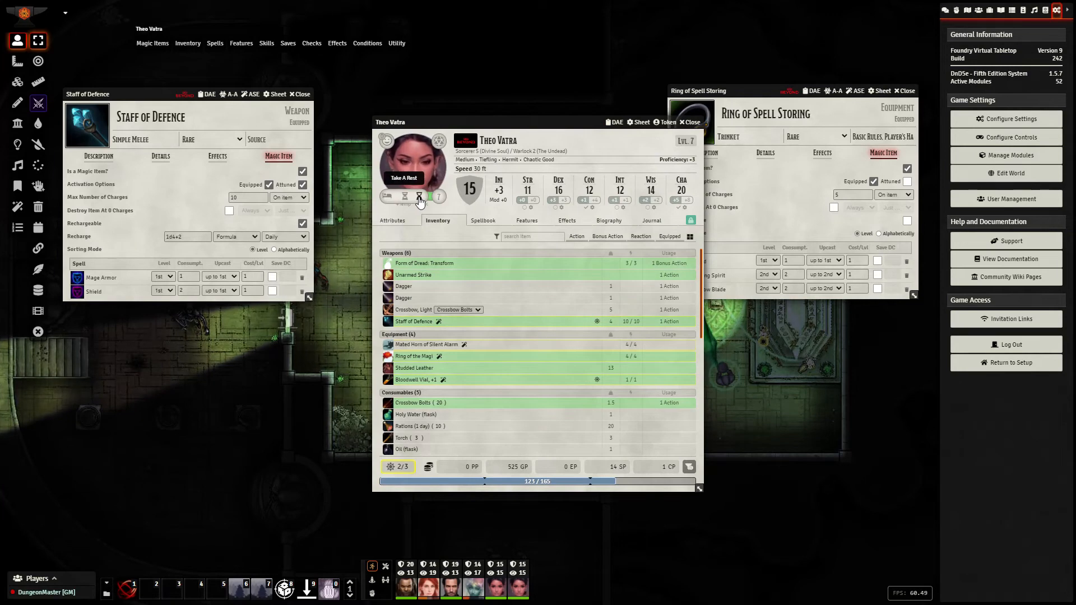
left_click(418, 195)
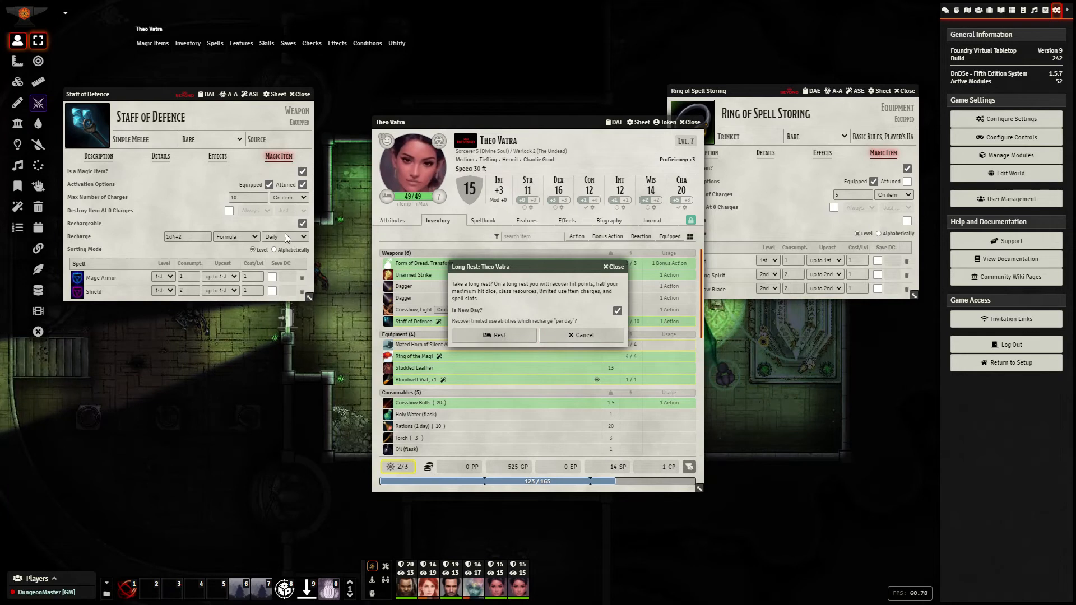
left_click(285, 236)
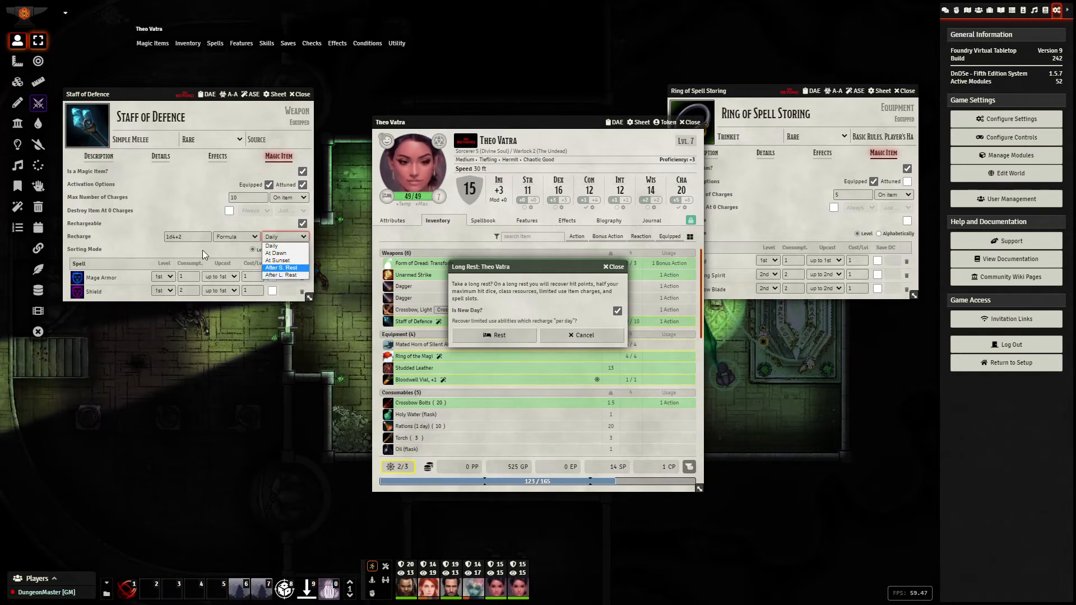
left_click(271, 245)
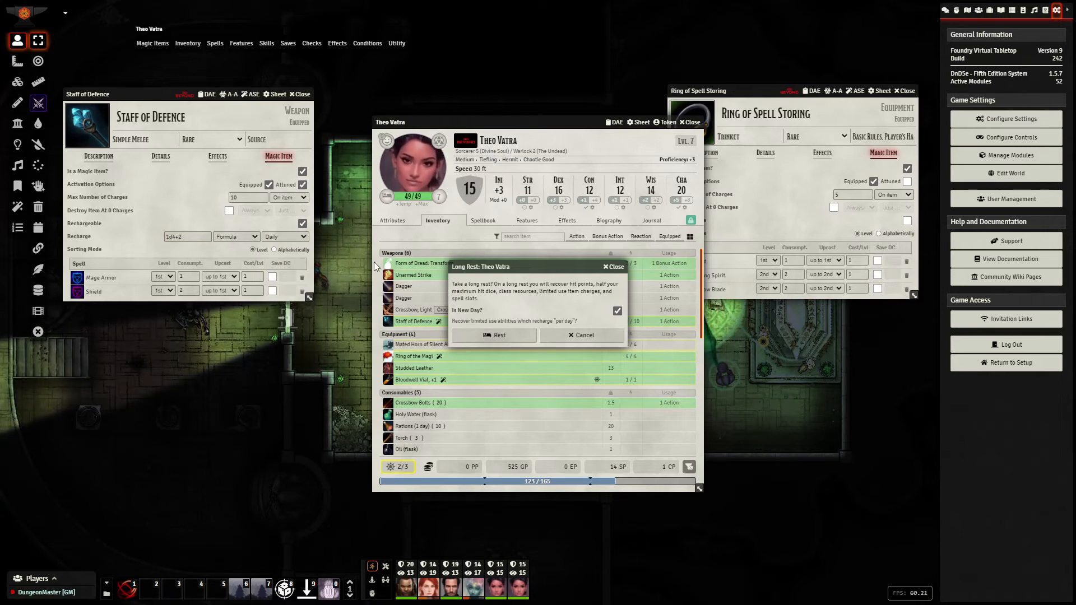
mouse_move(470, 316)
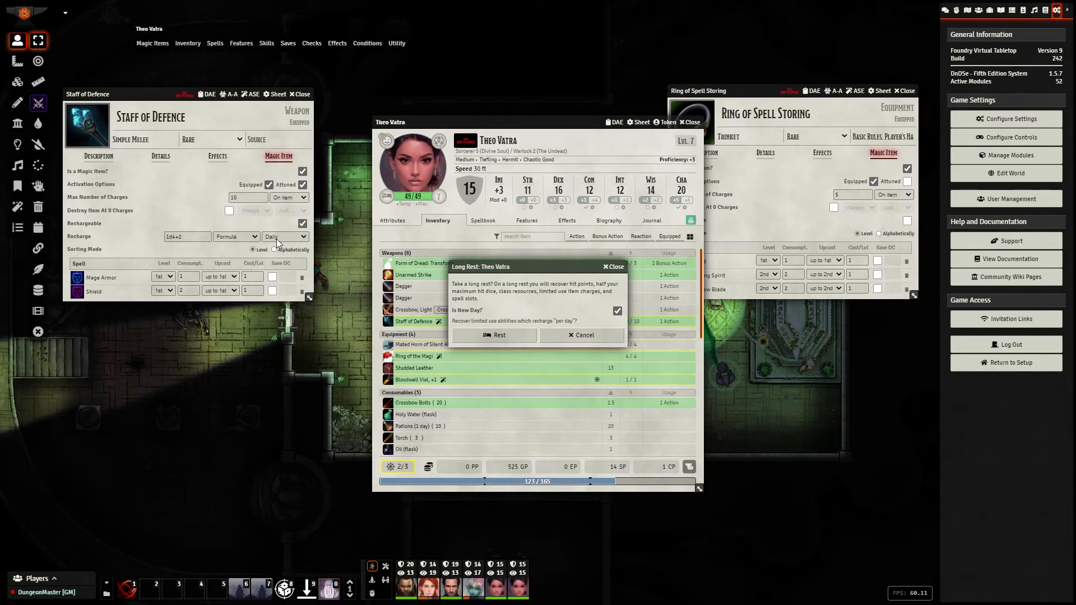
mouse_move(342, 285)
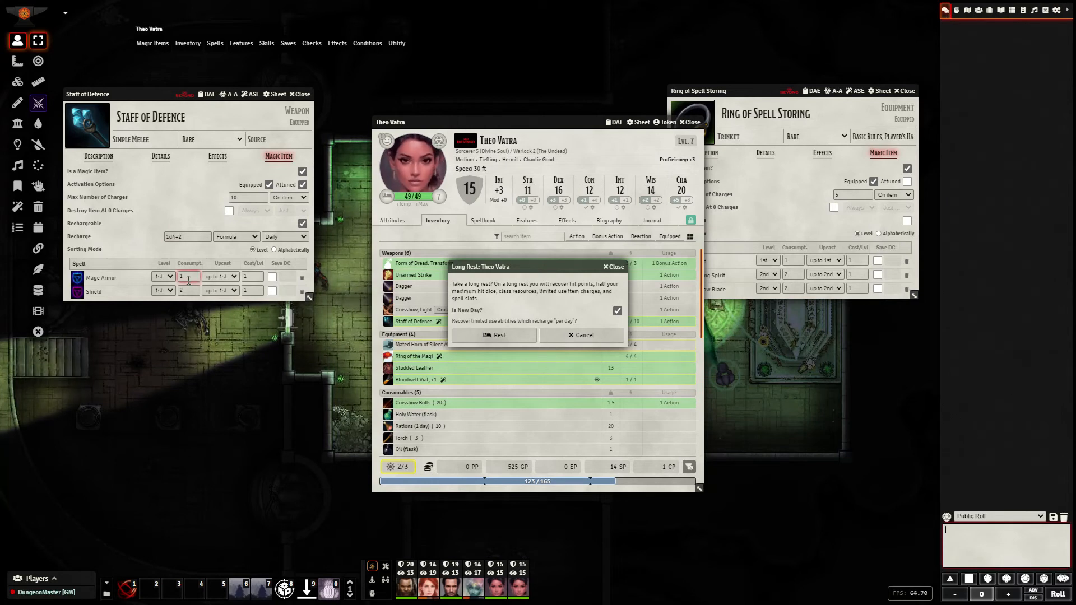
left_click(247, 197)
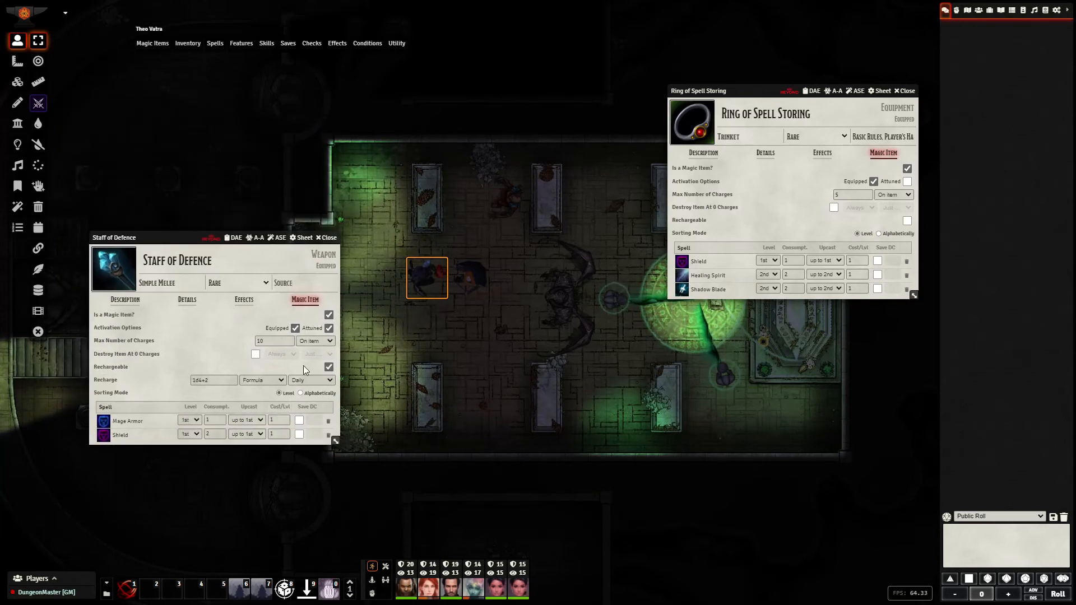
Show the staff's details and the ring's stored spells: Shield, Healing Spirit, Shadow Blade
left_click(152, 43)
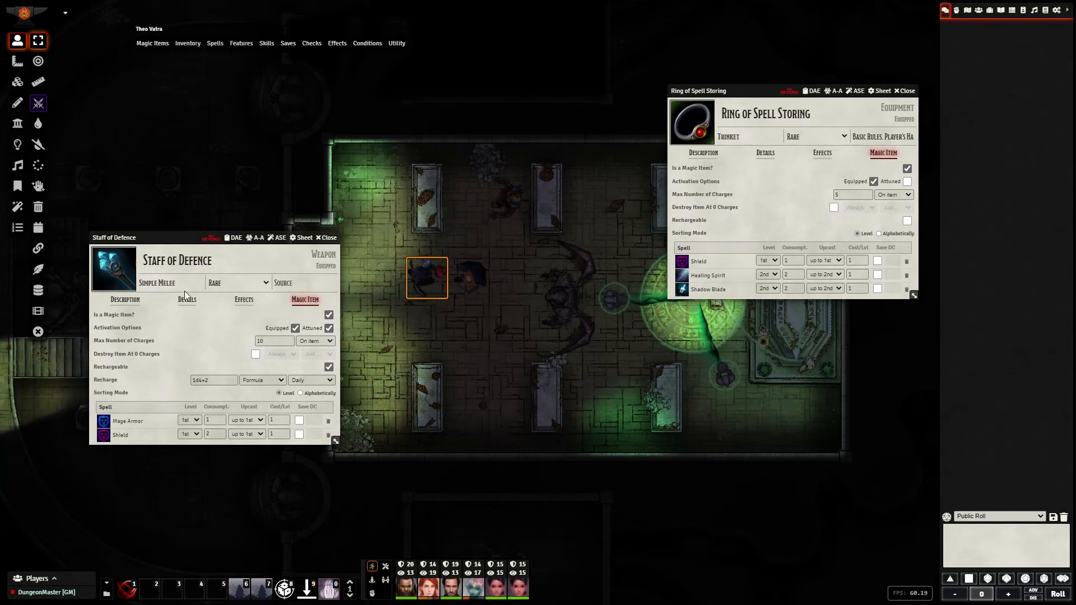
left_click(187, 299)
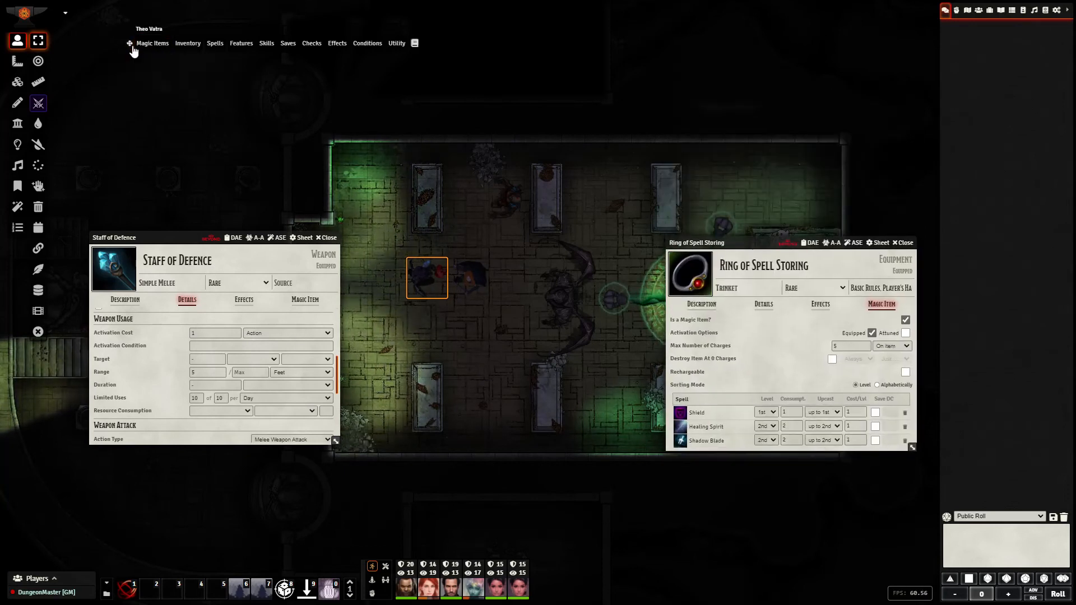
left_click(396, 44)
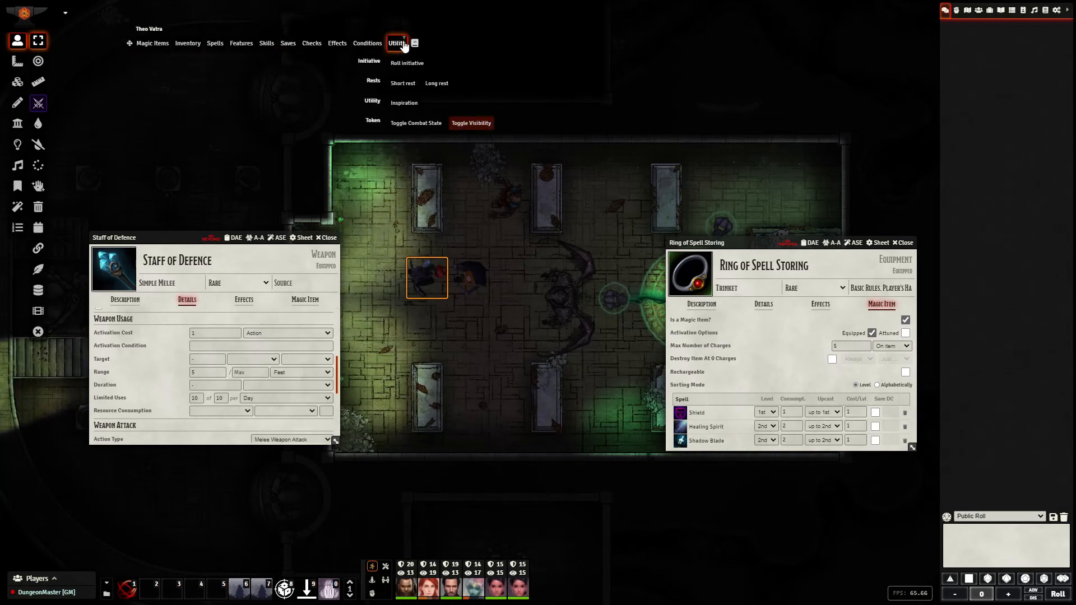
left_click(396, 43)
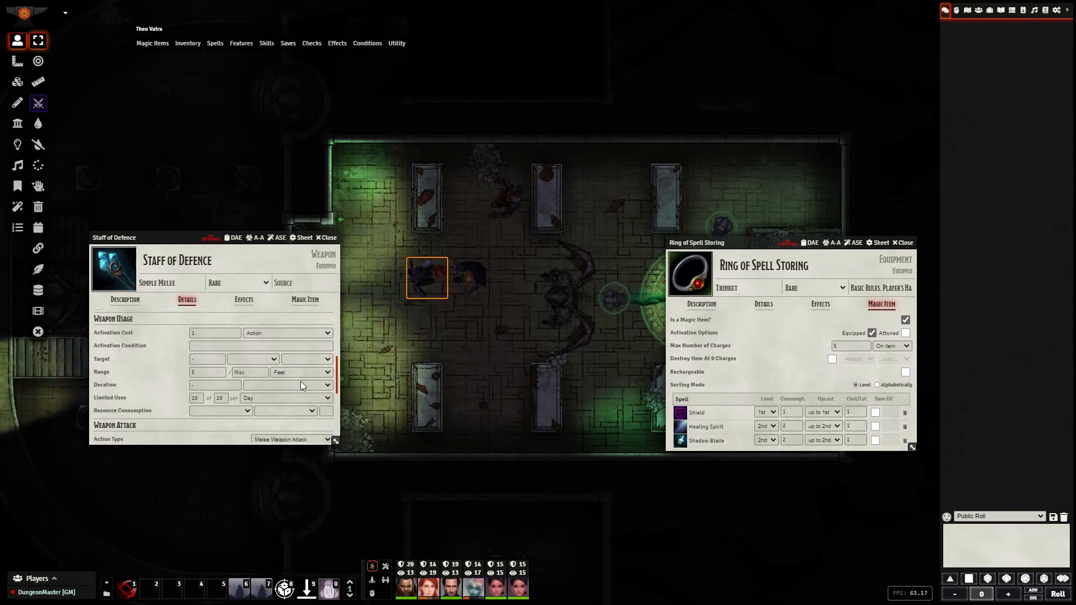
mouse_move(286, 340)
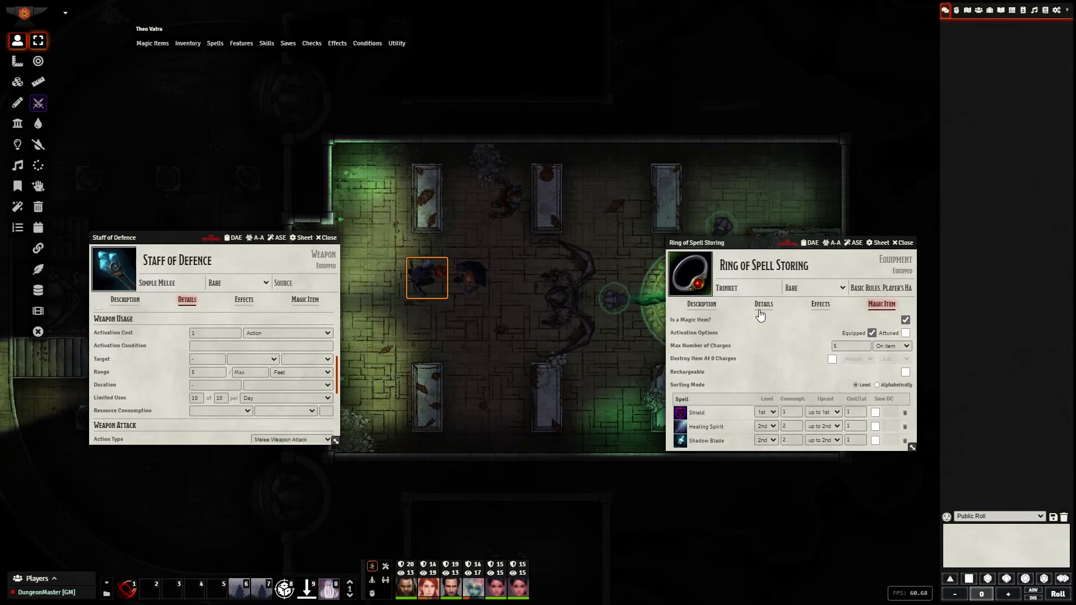
Set the ring's Activation Cost to Action and check its spells in the token's Magic Items menu
left_click(763, 304)
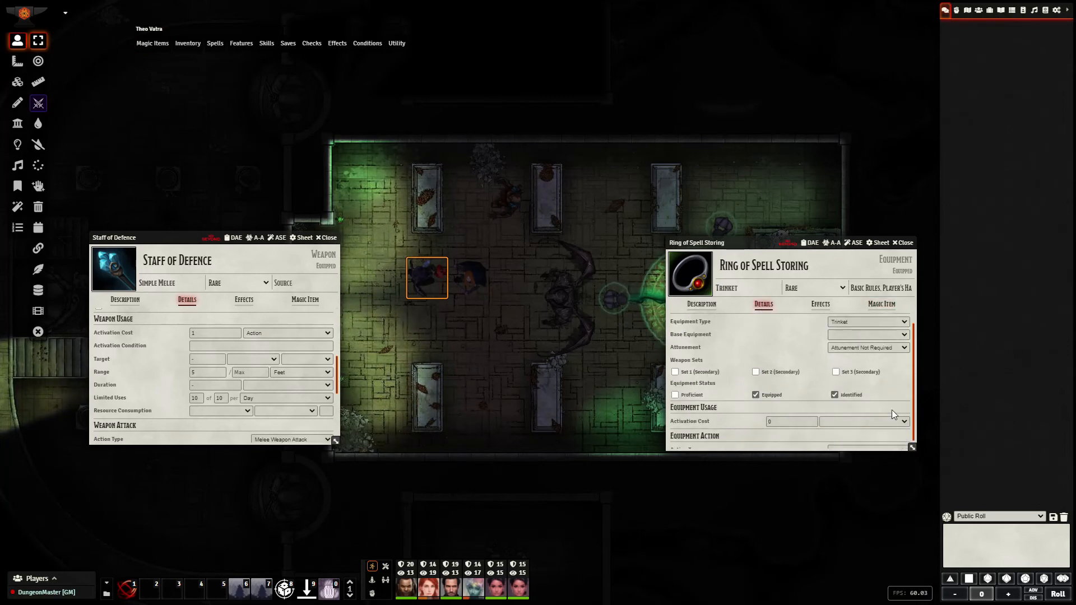
left_click(864, 412)
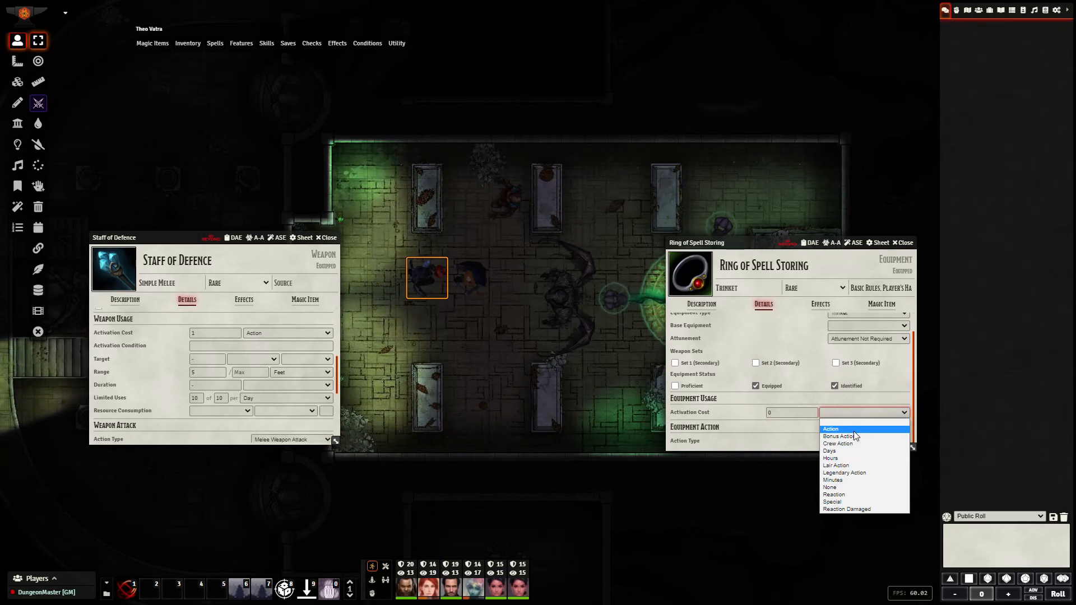
left_click(829, 429)
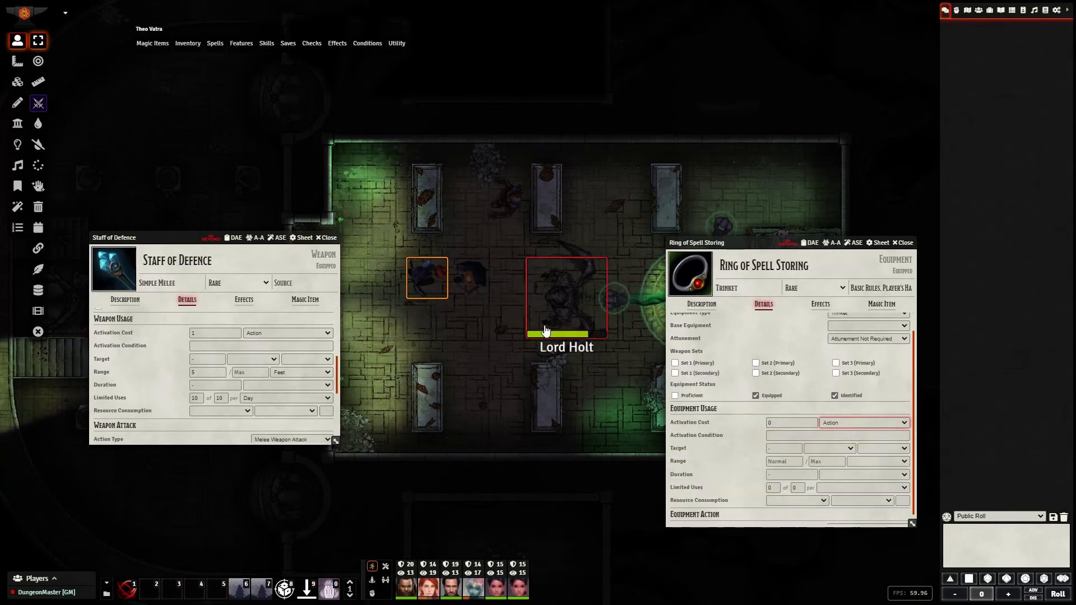
left_click(152, 43)
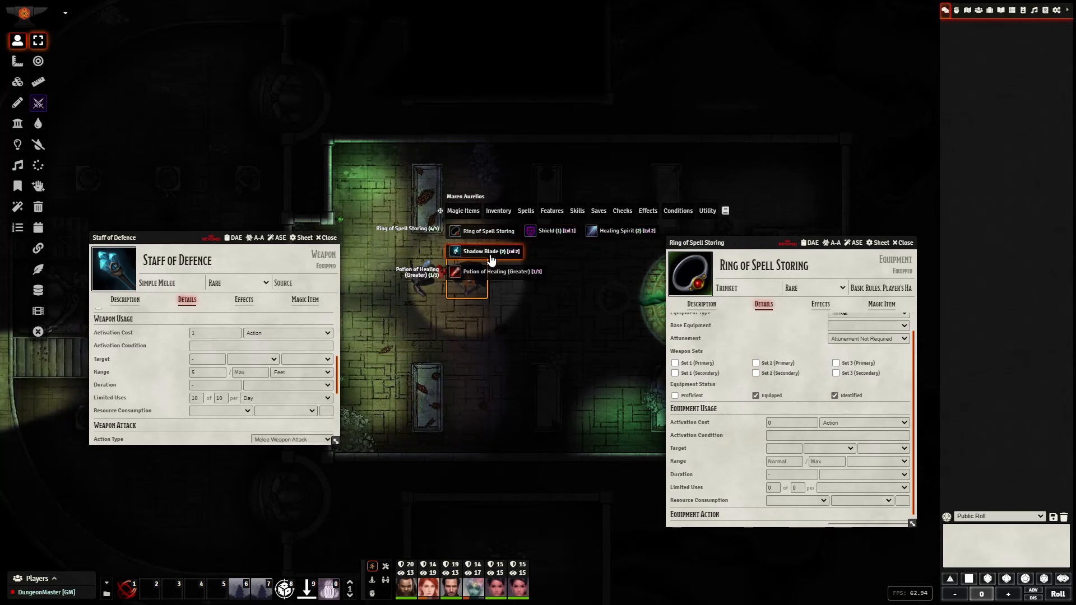
left_click(882, 304)
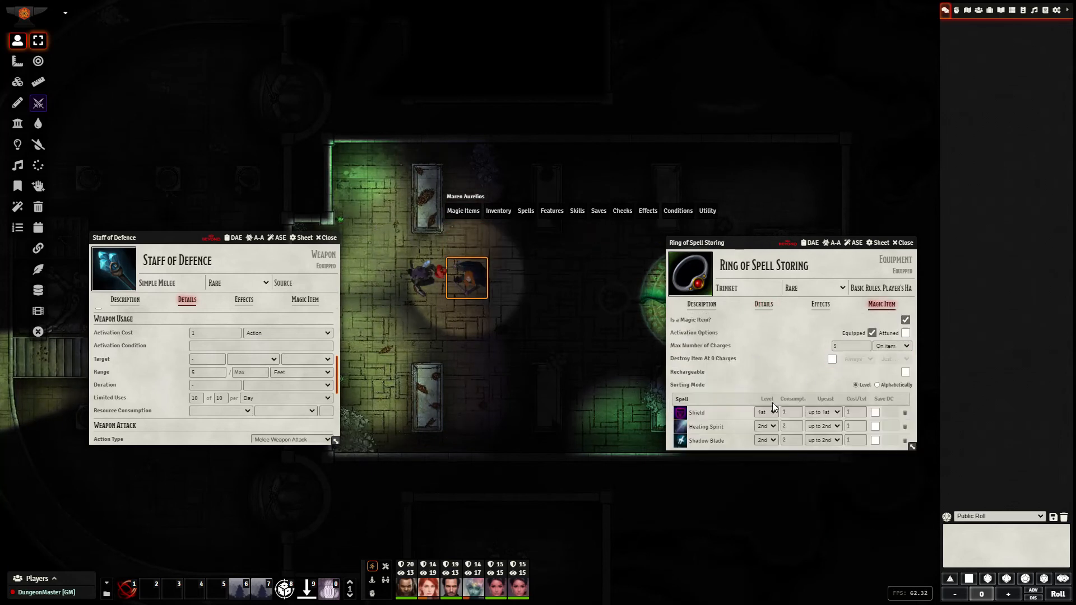
left_click(764, 265)
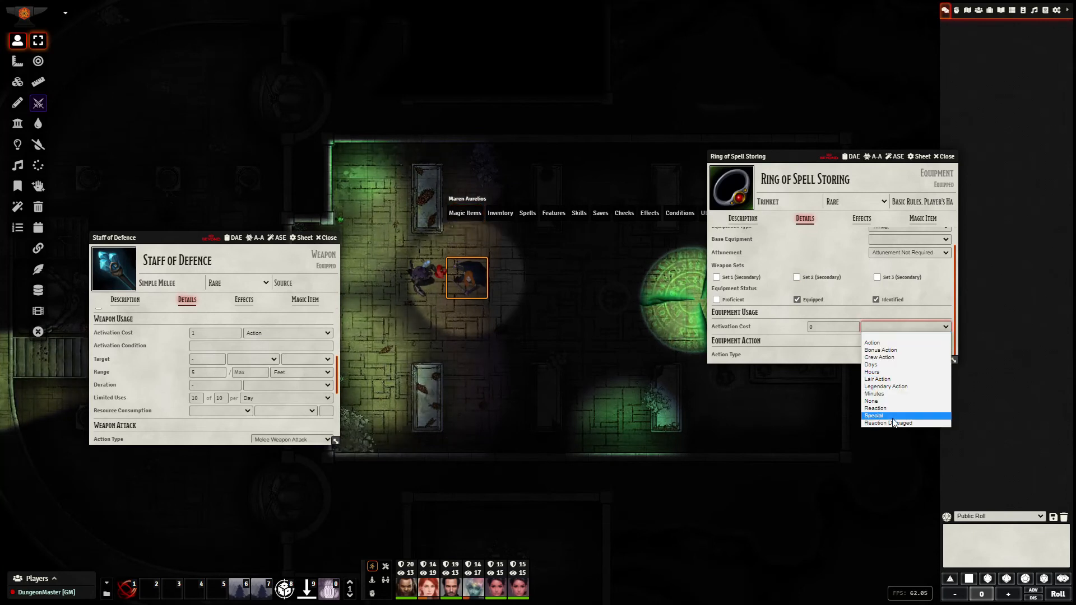
Set the ring's Activation Cost to Special and select the bard's token for the Argon HUD
left_click(873, 415)
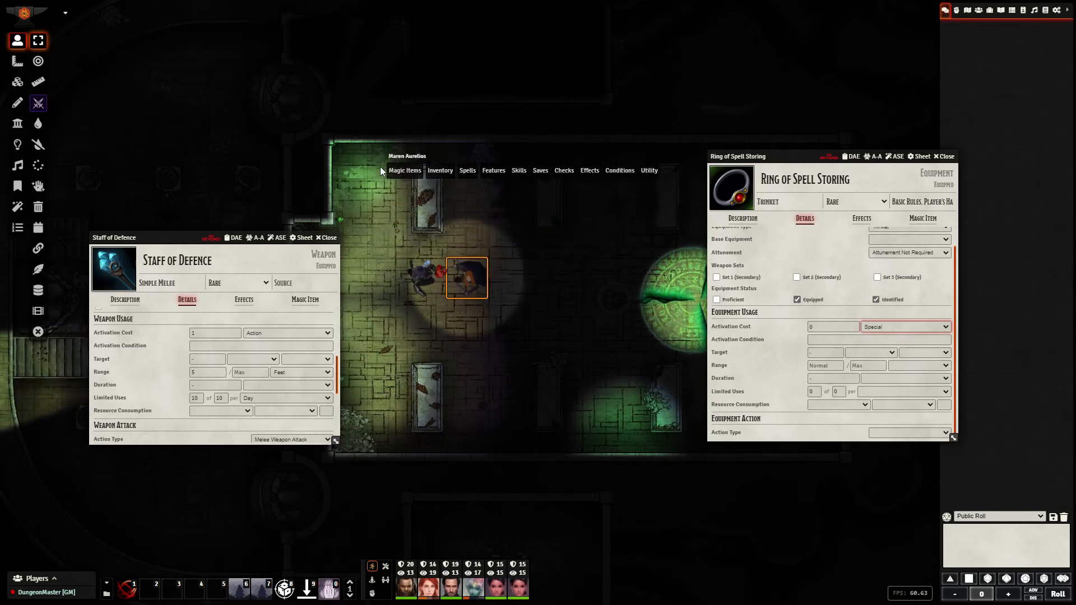
left_click(666, 170)
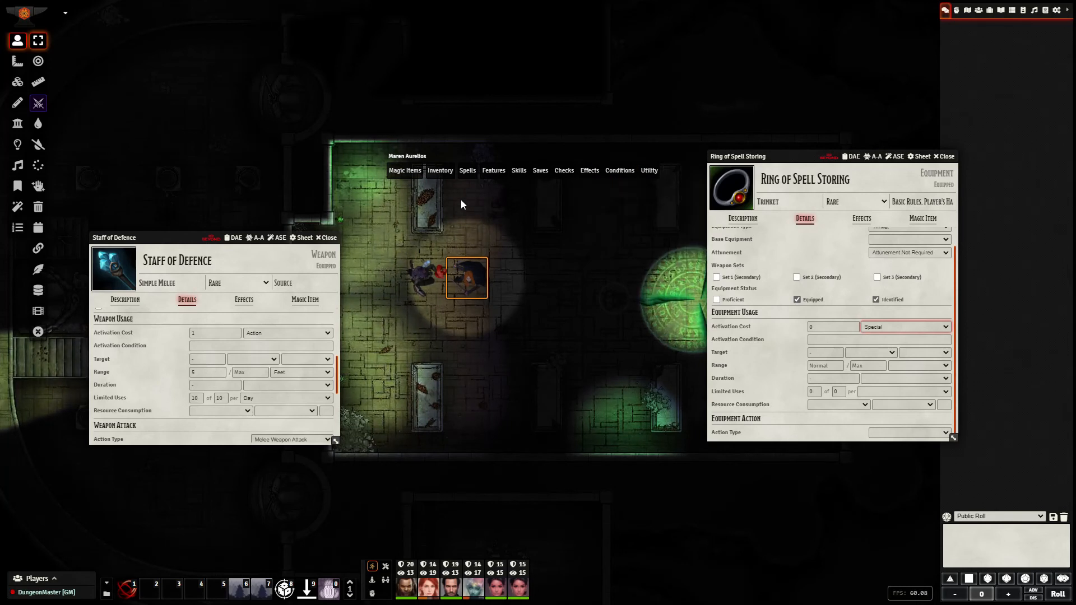
left_click(404, 171)
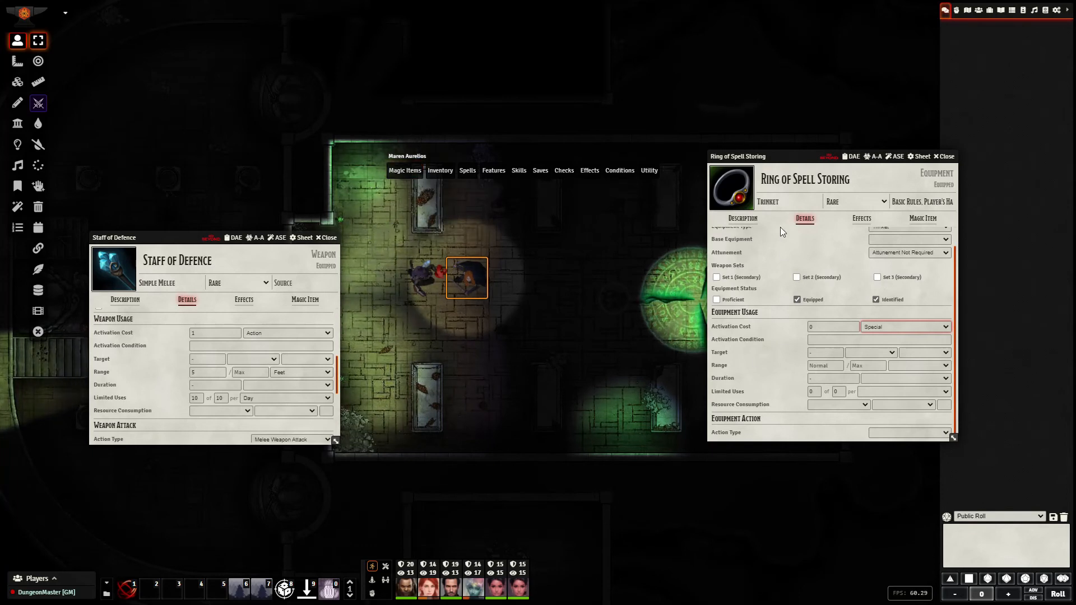
mouse_move(501, 284)
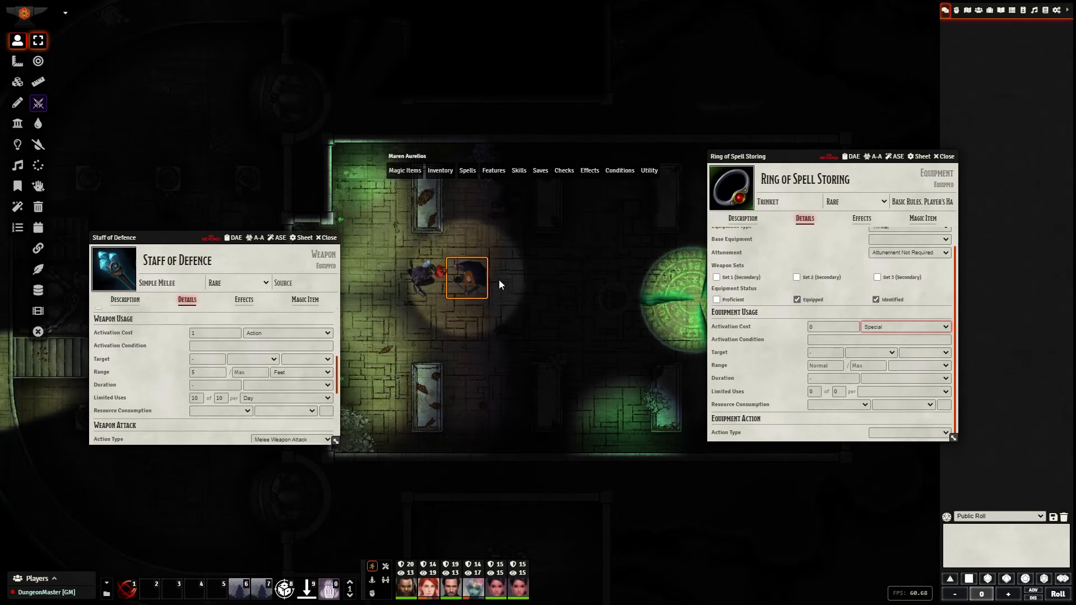
left_click(404, 170)
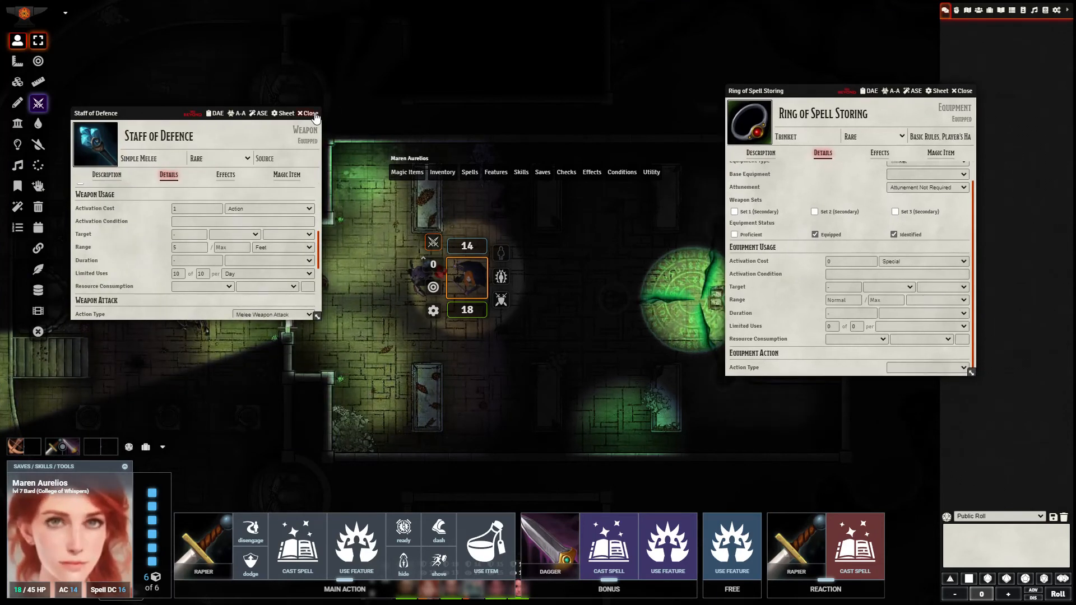
Close the Staff of Defence sheet and bring up the bard's 2nd-level ring spells
left_click(307, 114)
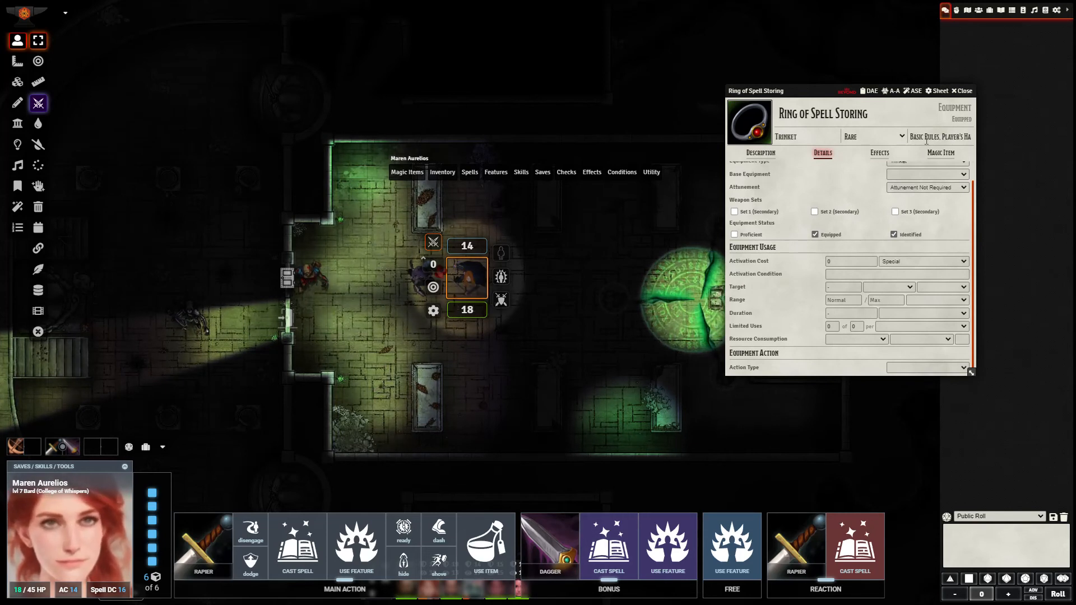
left_click(941, 152)
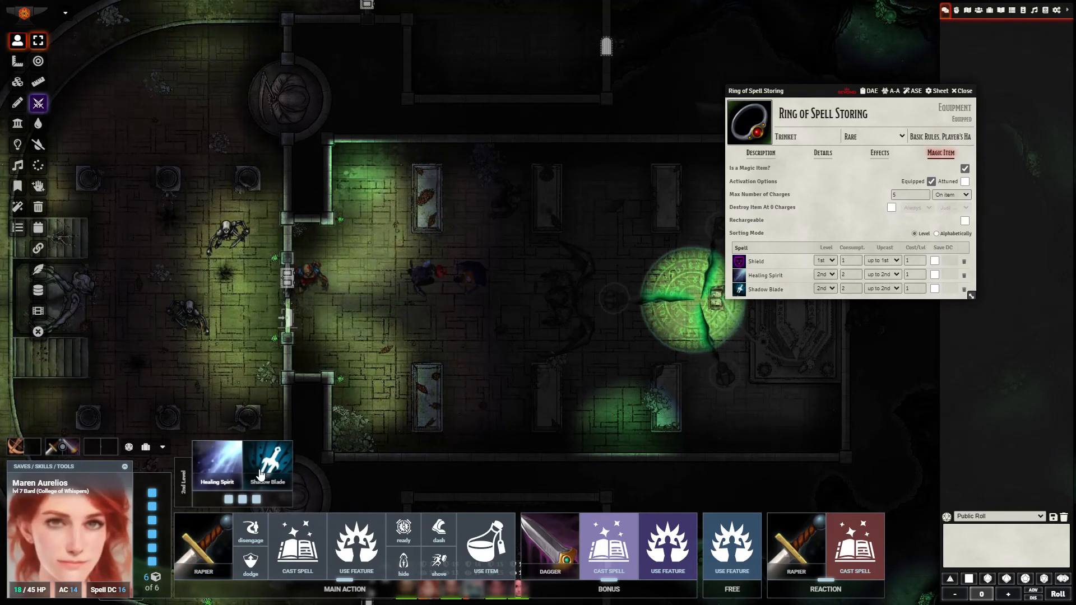
mouse_move(268, 465)
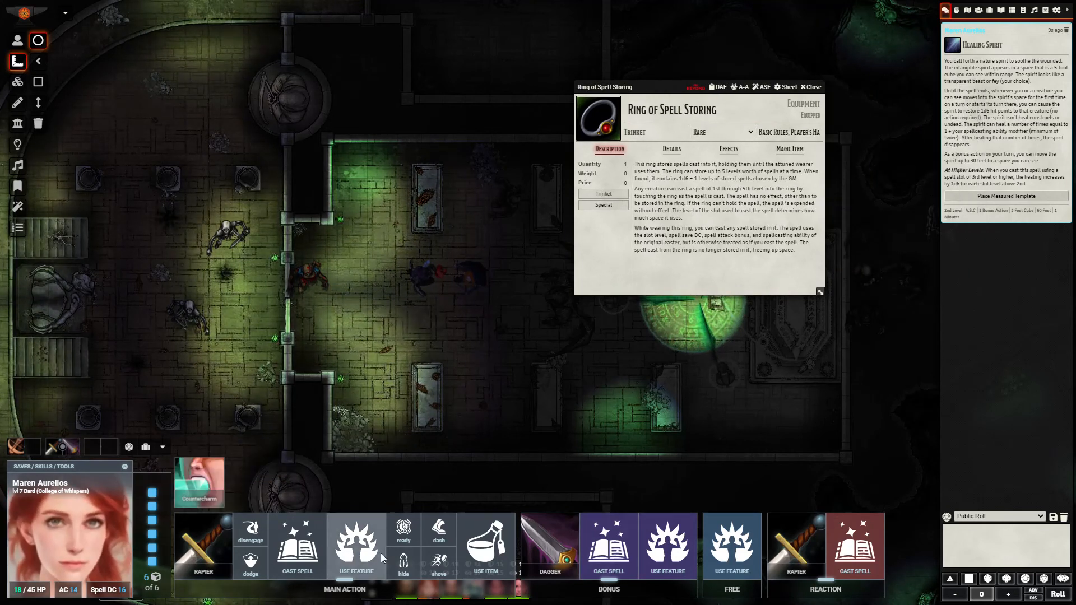
Open and dismiss Command's casting options from Maren's spells, then view her Inventory tab
left_click(297, 545)
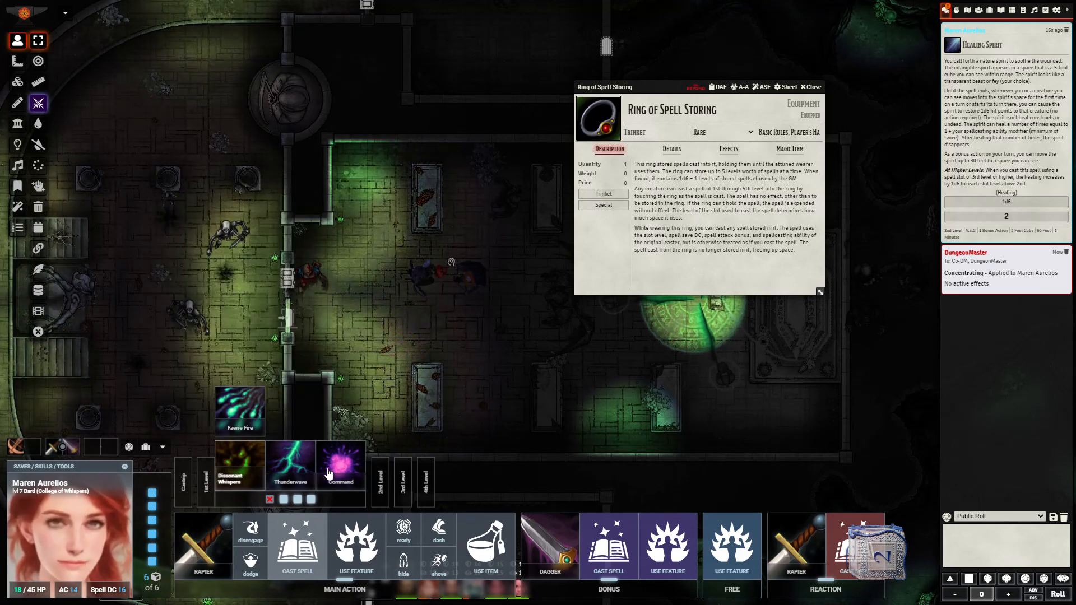
left_click(340, 464)
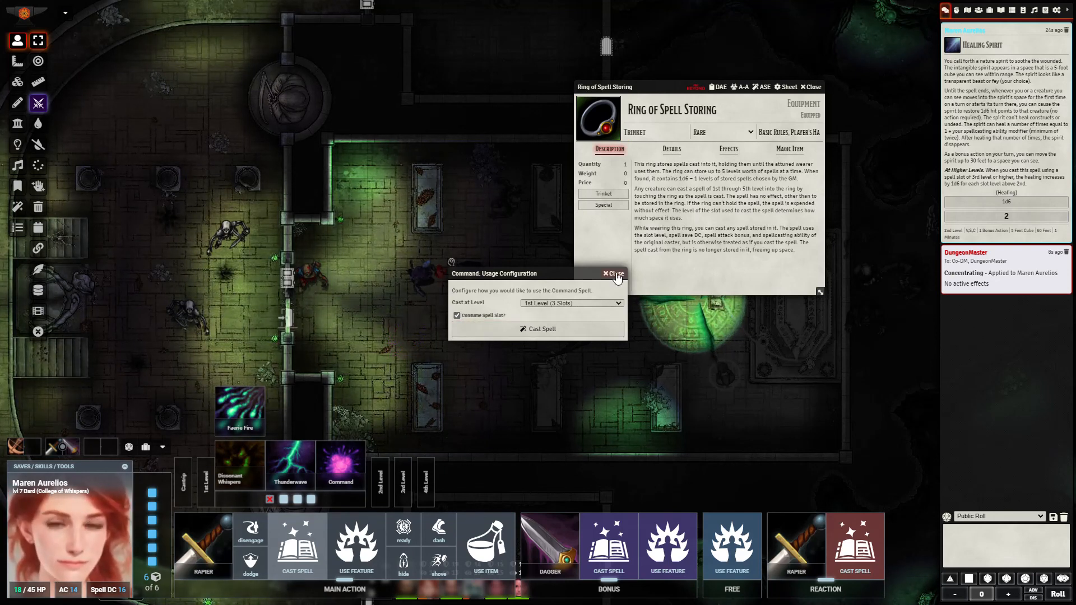
left_click(613, 273)
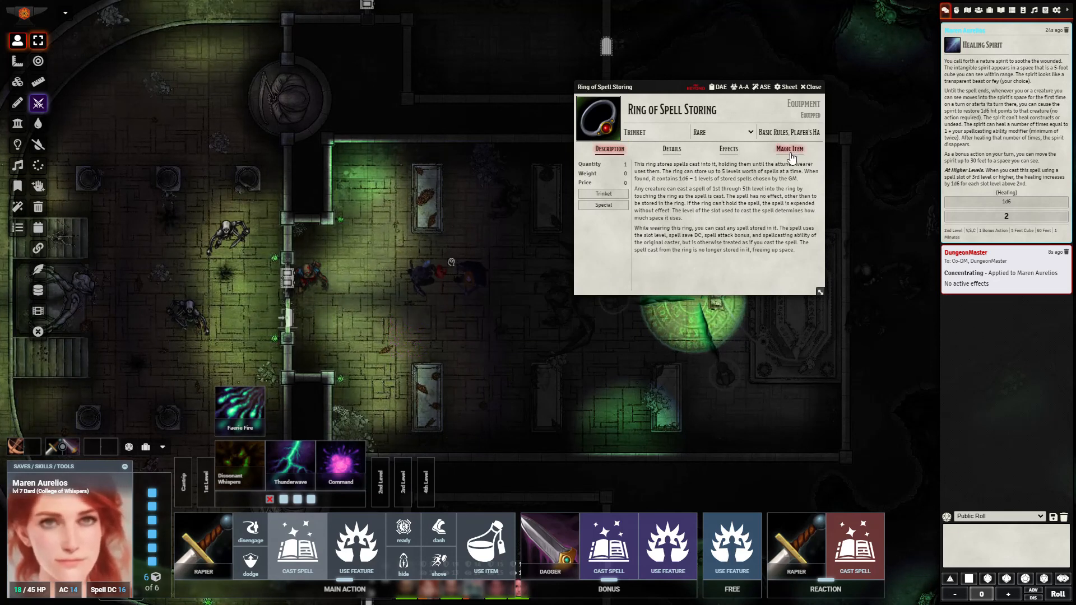
left_click(789, 149)
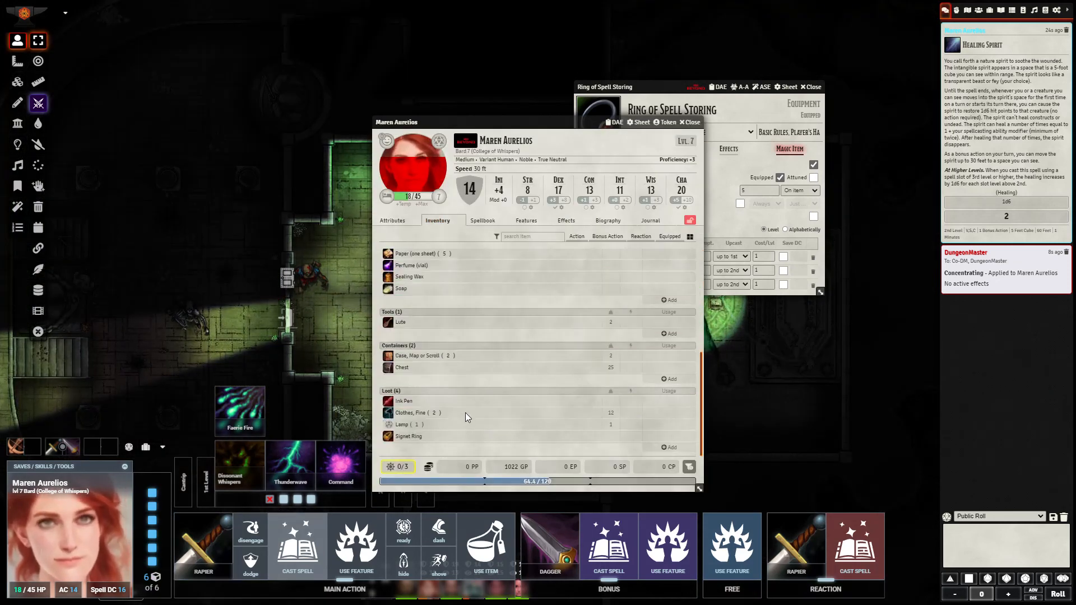
Browse to Theo Vatra's Spellbook showing Staff of Defence's Mage Armor and Shield
left_click(482, 220)
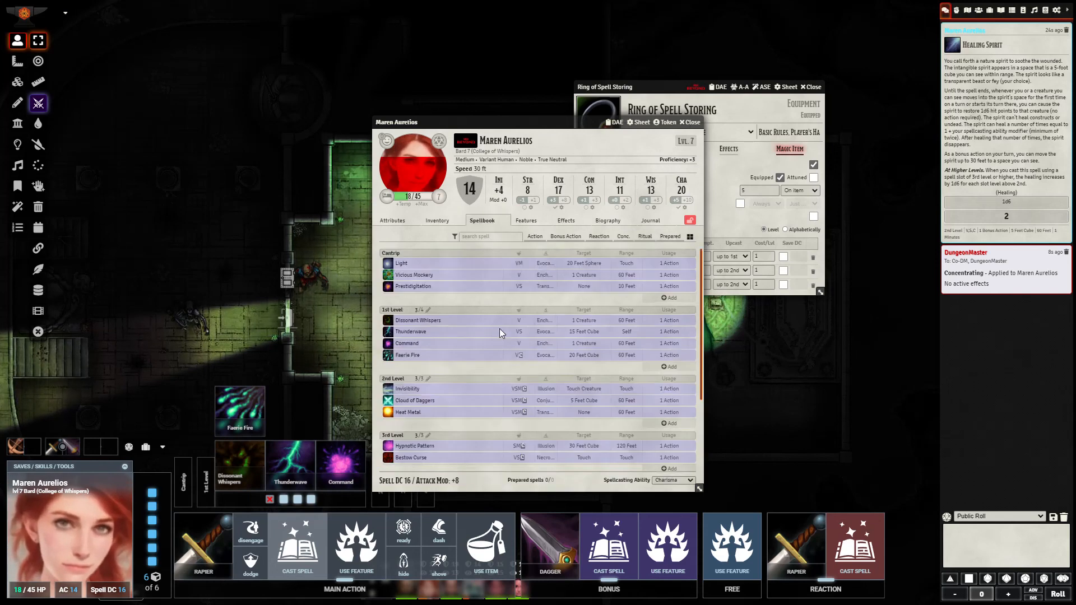
scroll("down", 3)
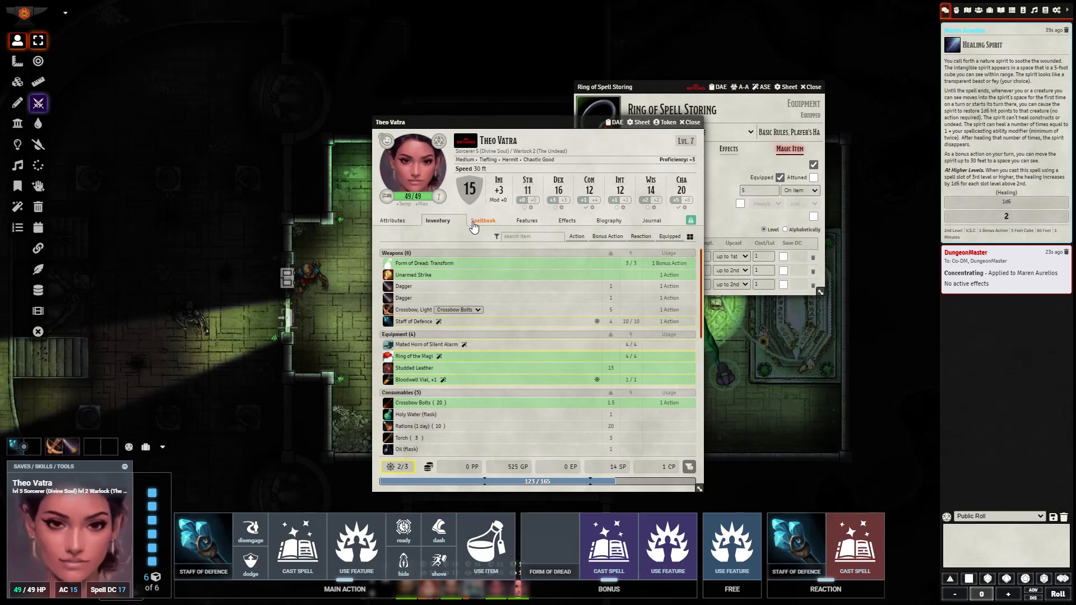
left_click(483, 221)
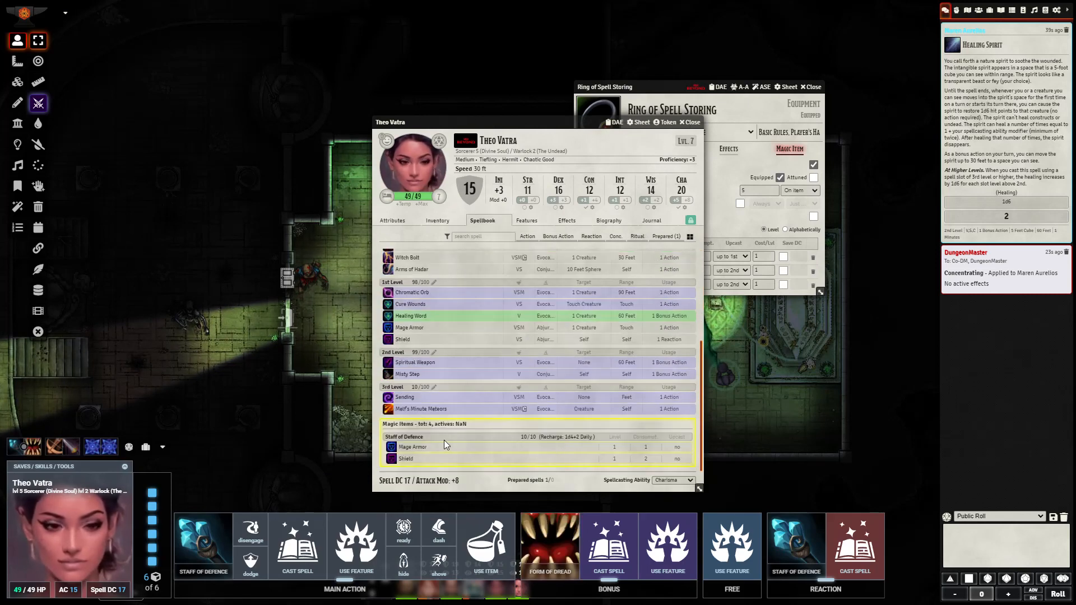